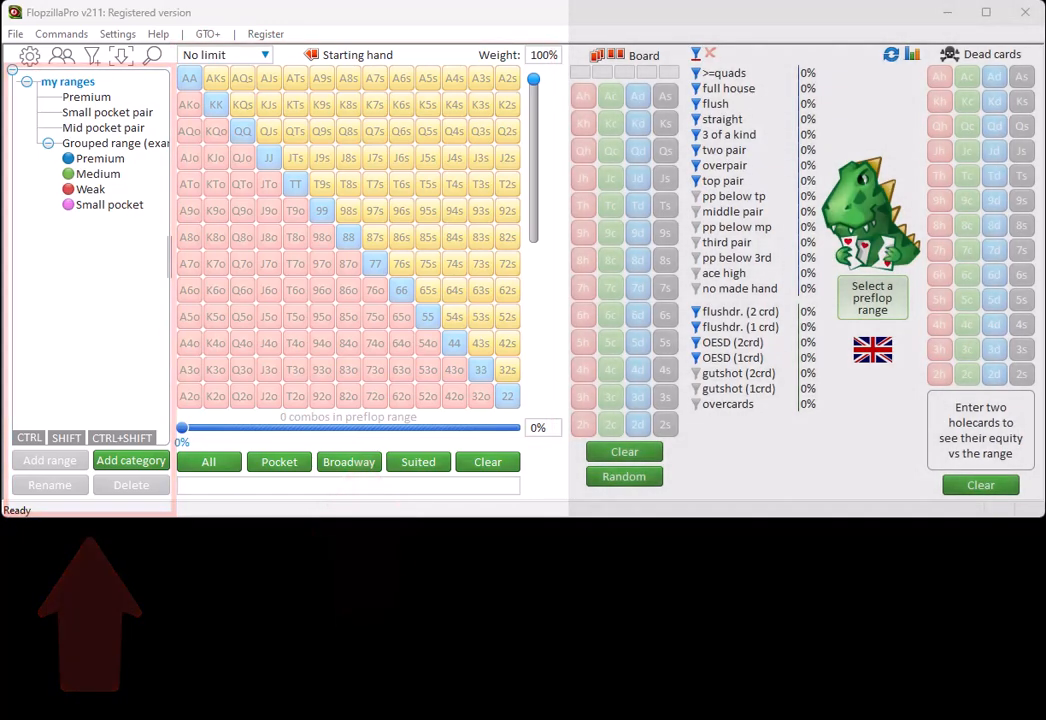
# Select the suited aces row from AKs down through A9s in the hand grid
pyautogui.click(218, 78)
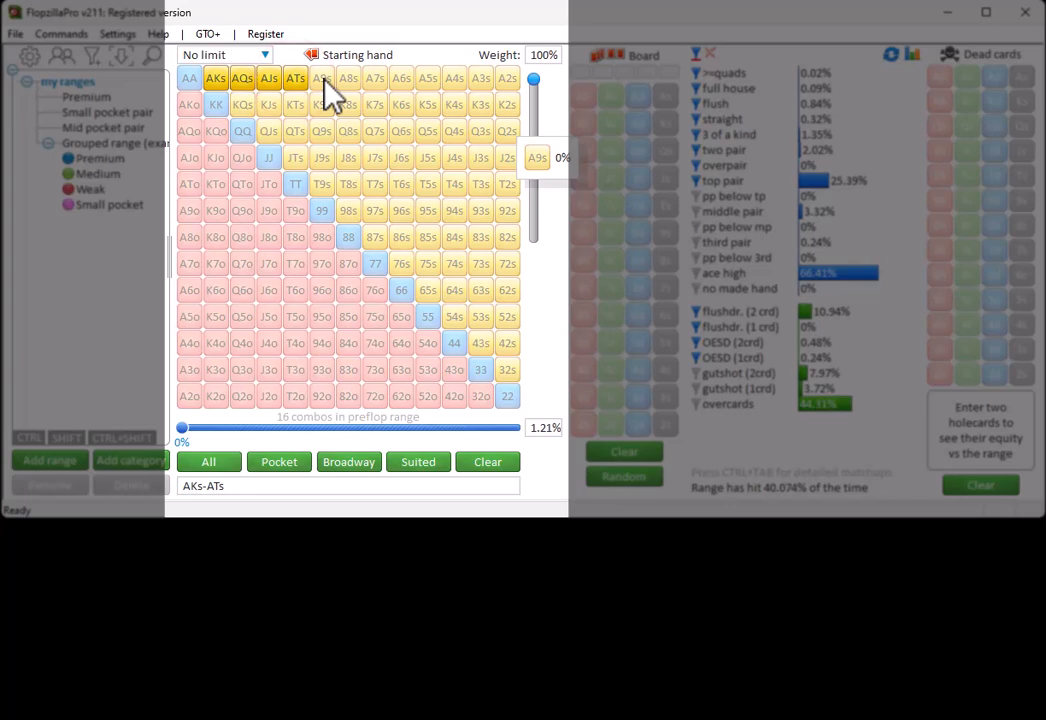
pyautogui.click(320, 78)
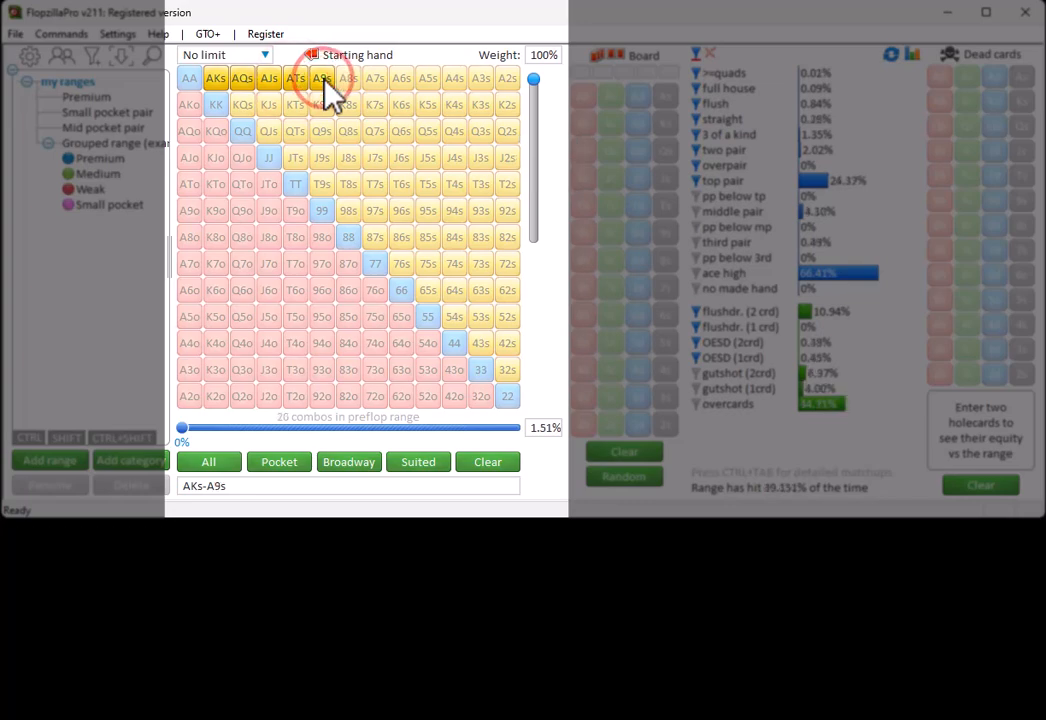
pyautogui.moveTo(320, 78); pyautogui.dragTo(508, 78)
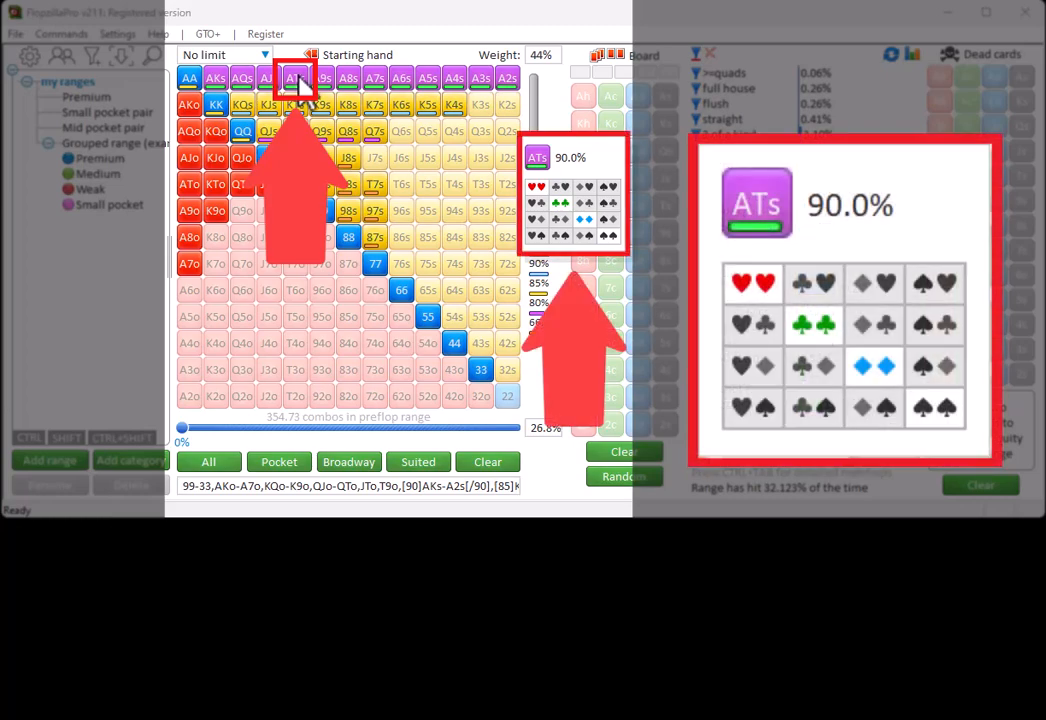
# Show the individual suit combos of ATs weighted at 90%
pyautogui.click(428, 78)
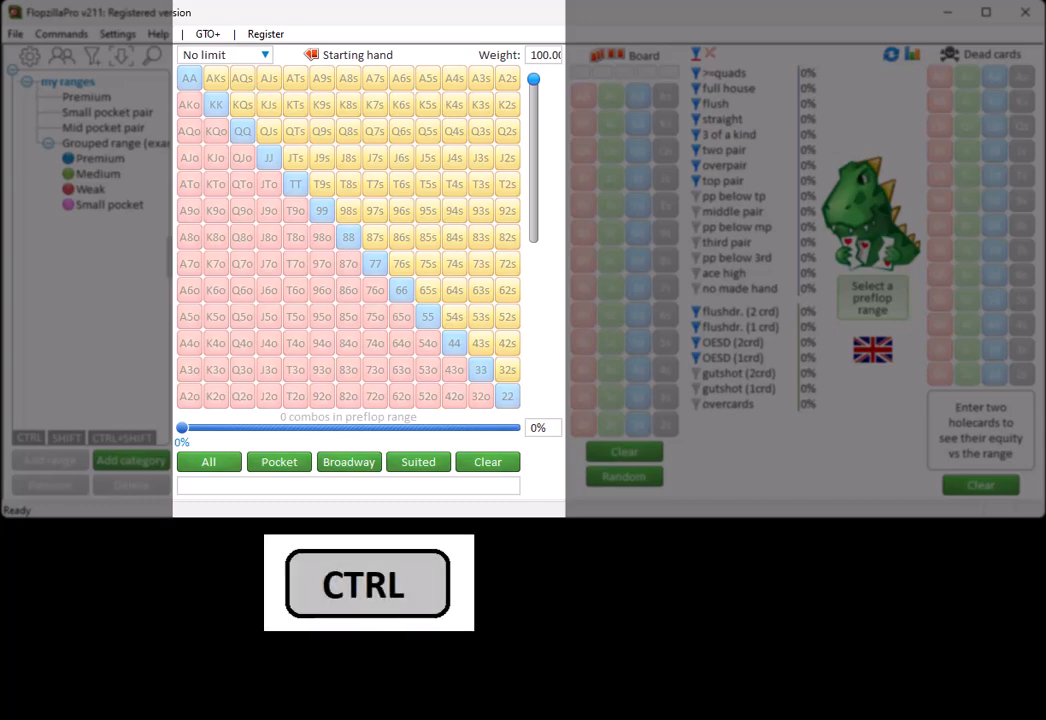
pyautogui.moveTo(420, 450)
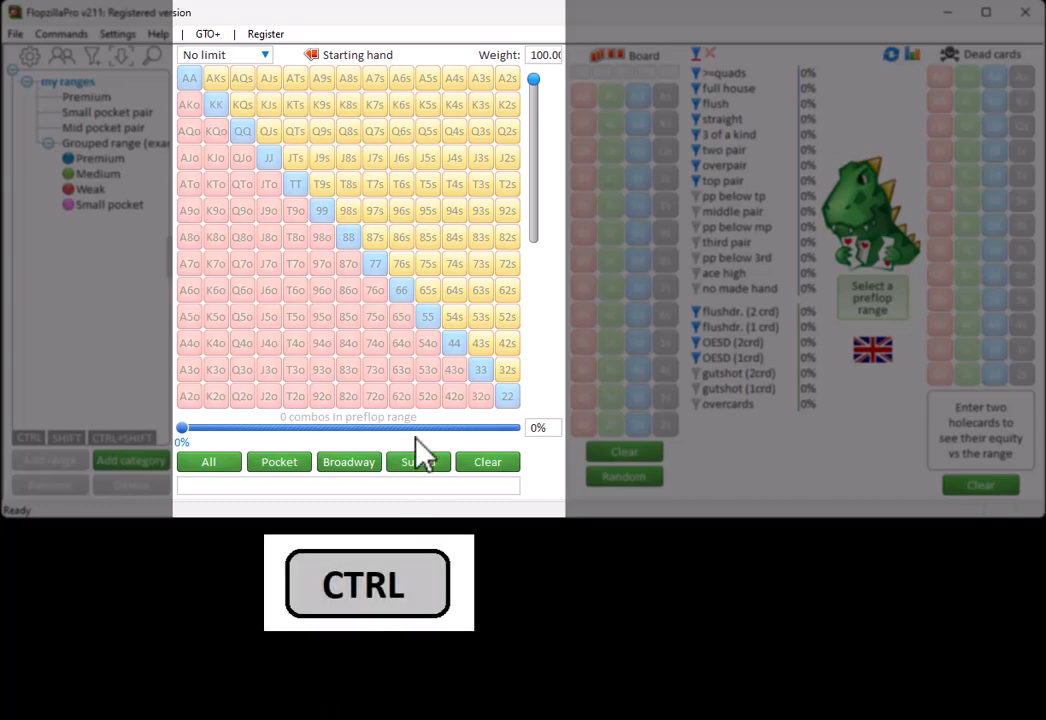
# Clear the grid so a fresh range of AA-88, QJs-Q4s and KQo-K3o can be built
pyautogui.click(348, 236)
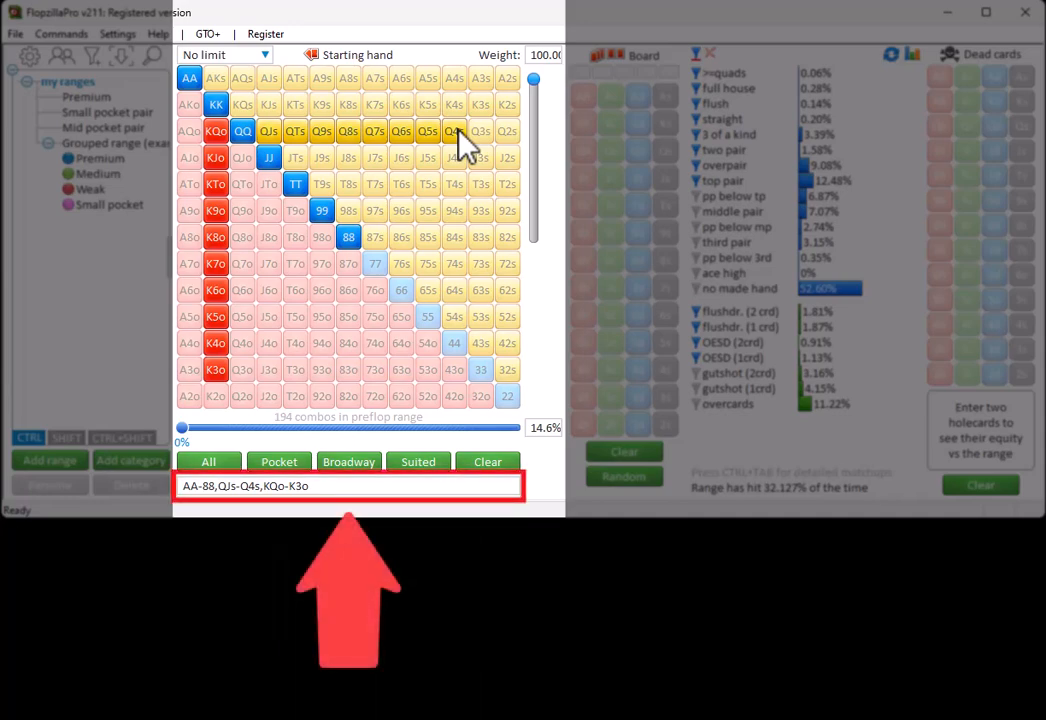
pyautogui.moveTo(464, 210)
pyautogui.write('A')
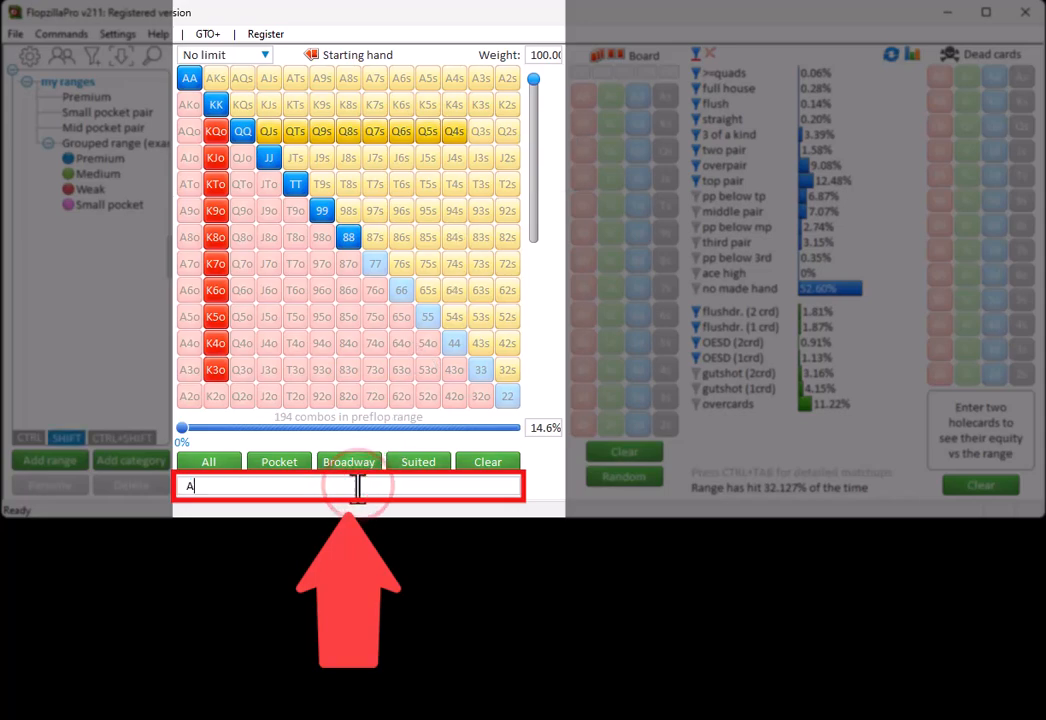
# Enter the range as text ending 'Ks,88+' and update the grid from it
pyautogui.write('Ks,88+')
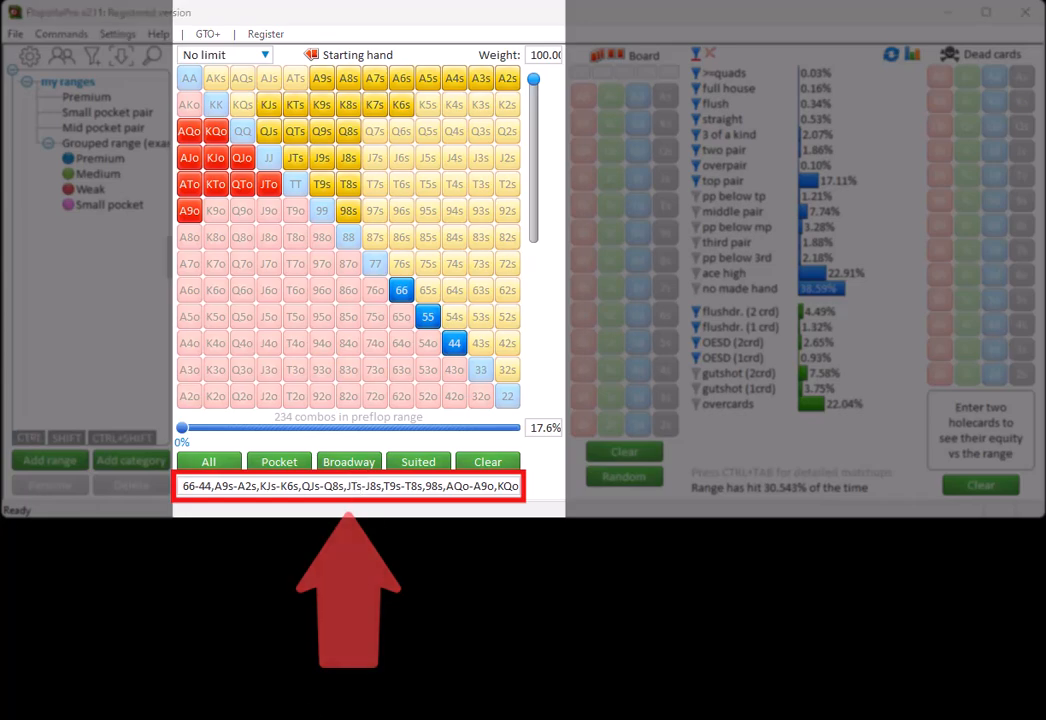
pyautogui.click(350, 486)
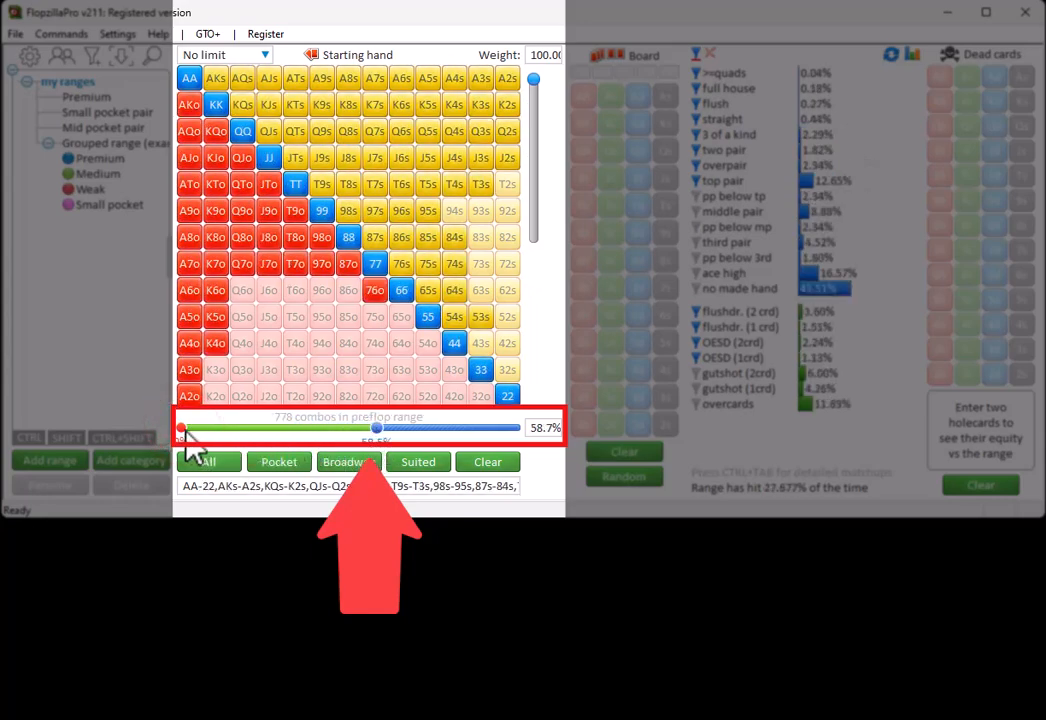
# Adjust the percentage slider to about 38% of hands ranked by Hu all-in equity
pyautogui.moveTo(178, 428); pyautogui.dragTo(238, 428)
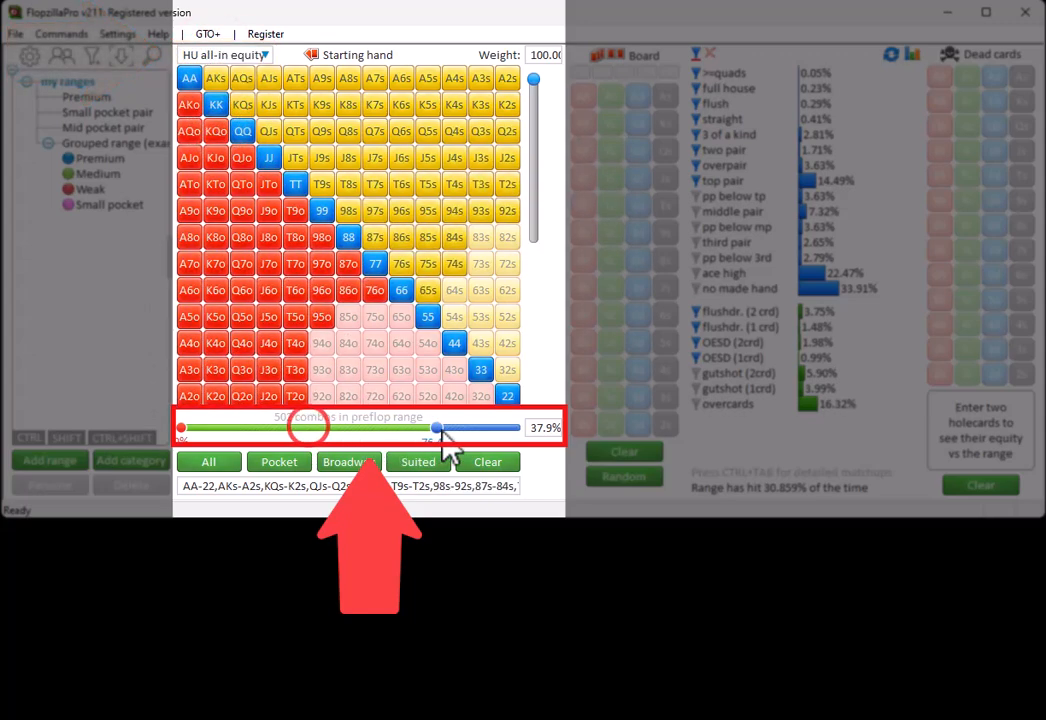
pyautogui.moveTo(436, 428); pyautogui.dragTo(300, 428)
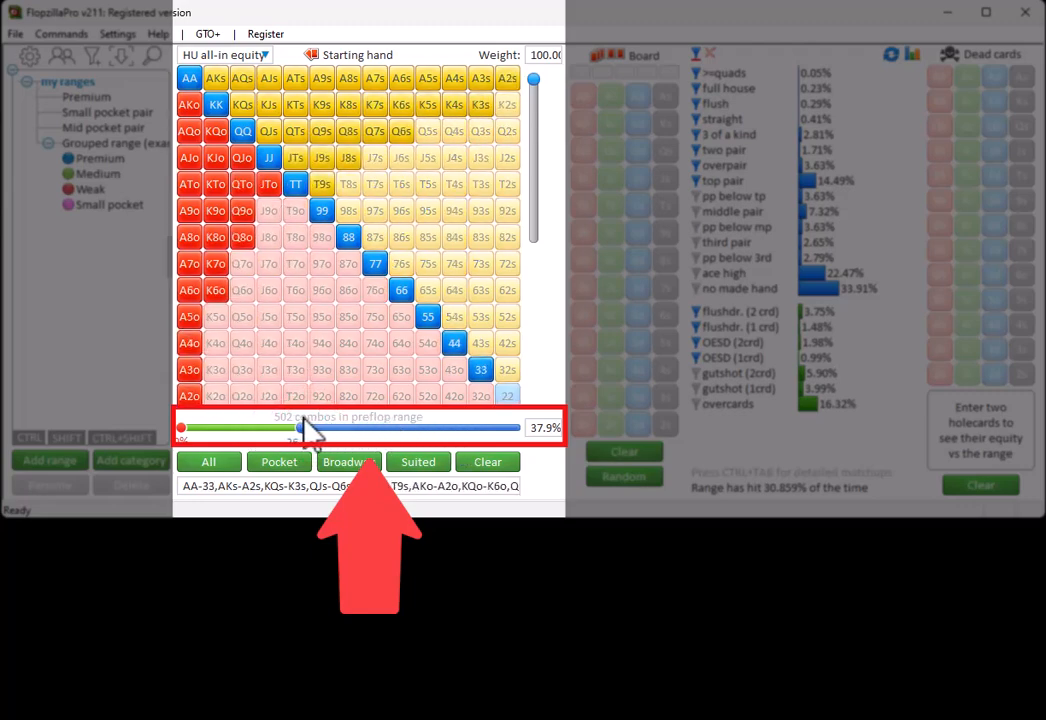
pyautogui.moveTo(300, 428); pyautogui.dragTo(268, 428)
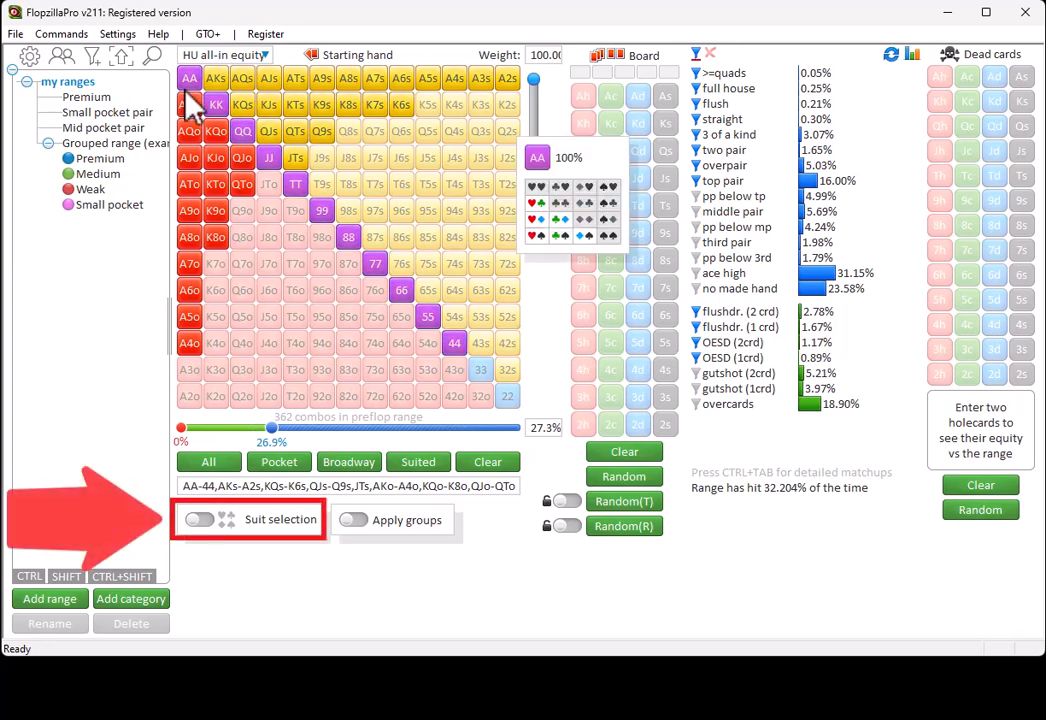
# Enable suit selection and apply the chosen suits to the offsuit aces, leaving about 22.8%
pyautogui.click(198, 520)
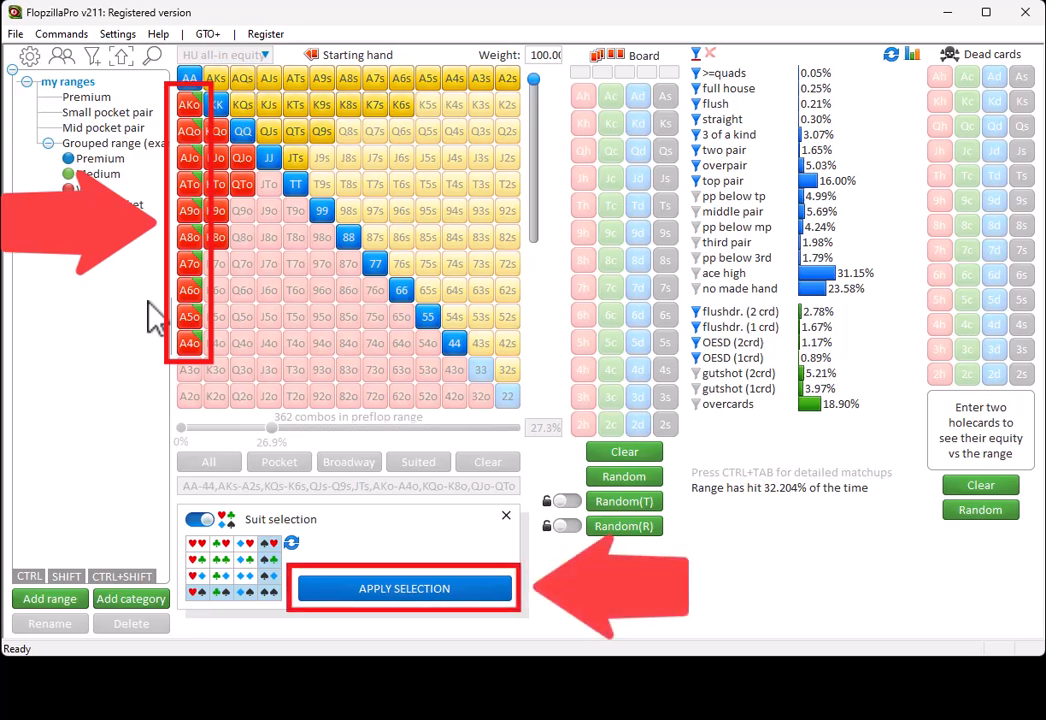
pyautogui.moveTo(156, 390)
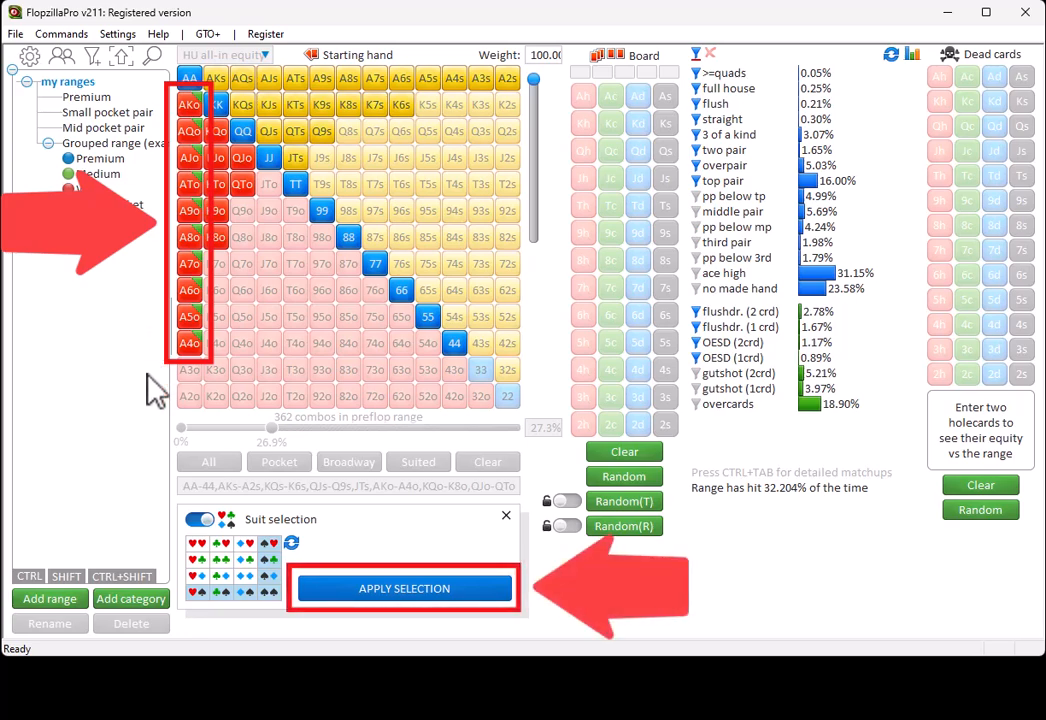
pyautogui.click(404, 588)
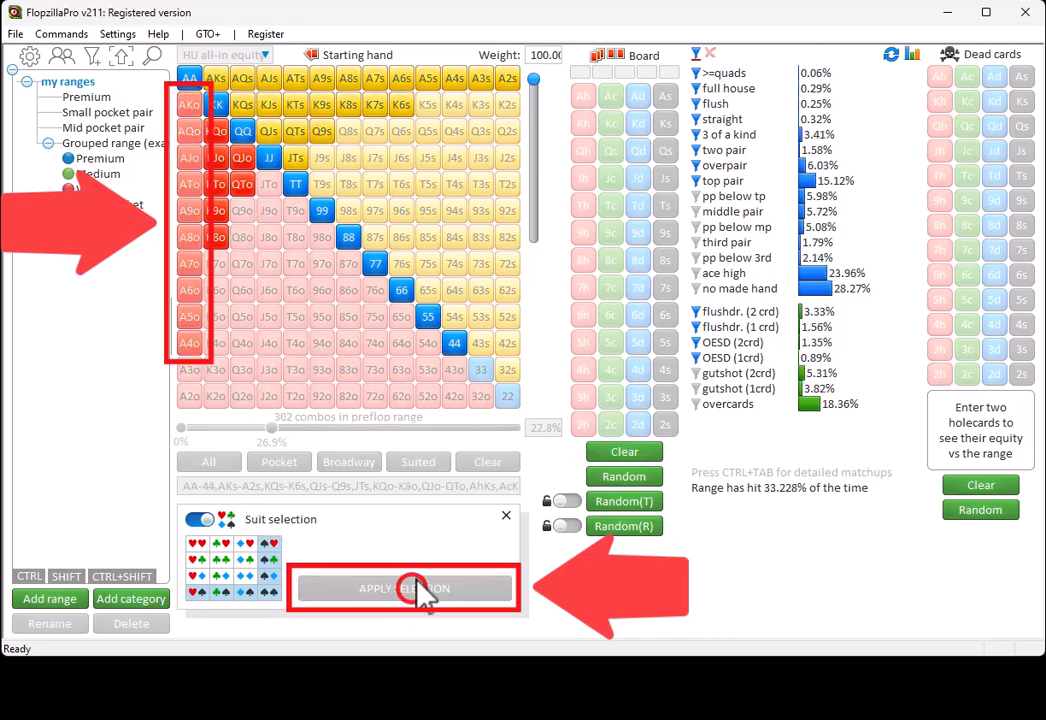
pyautogui.click(404, 588)
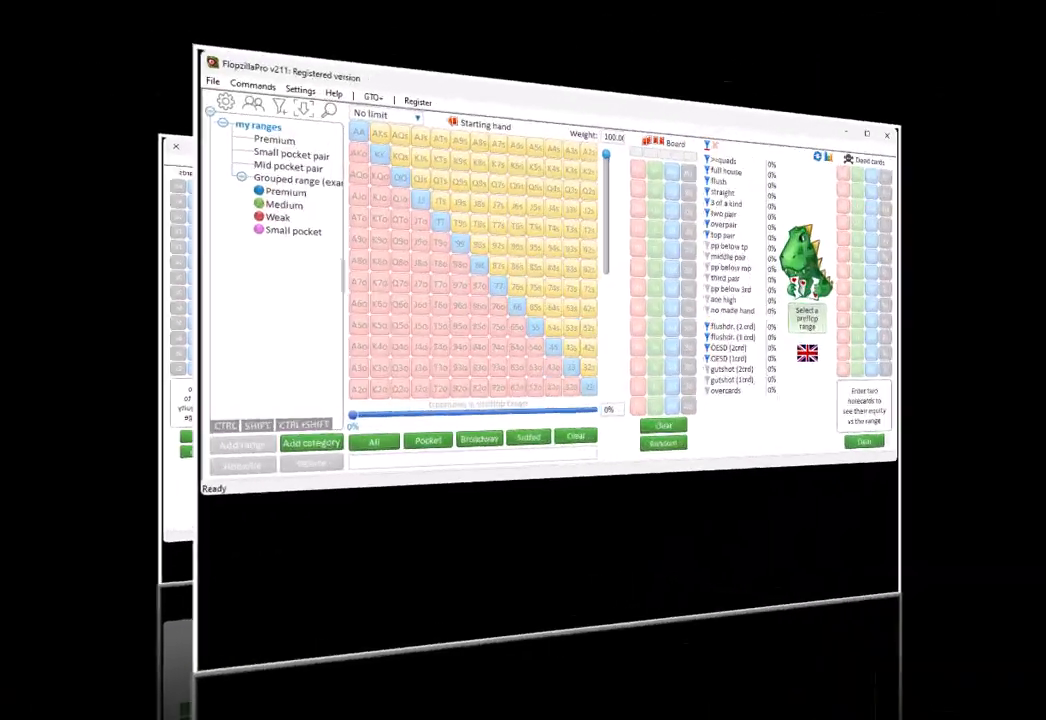
# Save the 33.5% range as a new predefined range named myrange
pyautogui.click(866, 132)
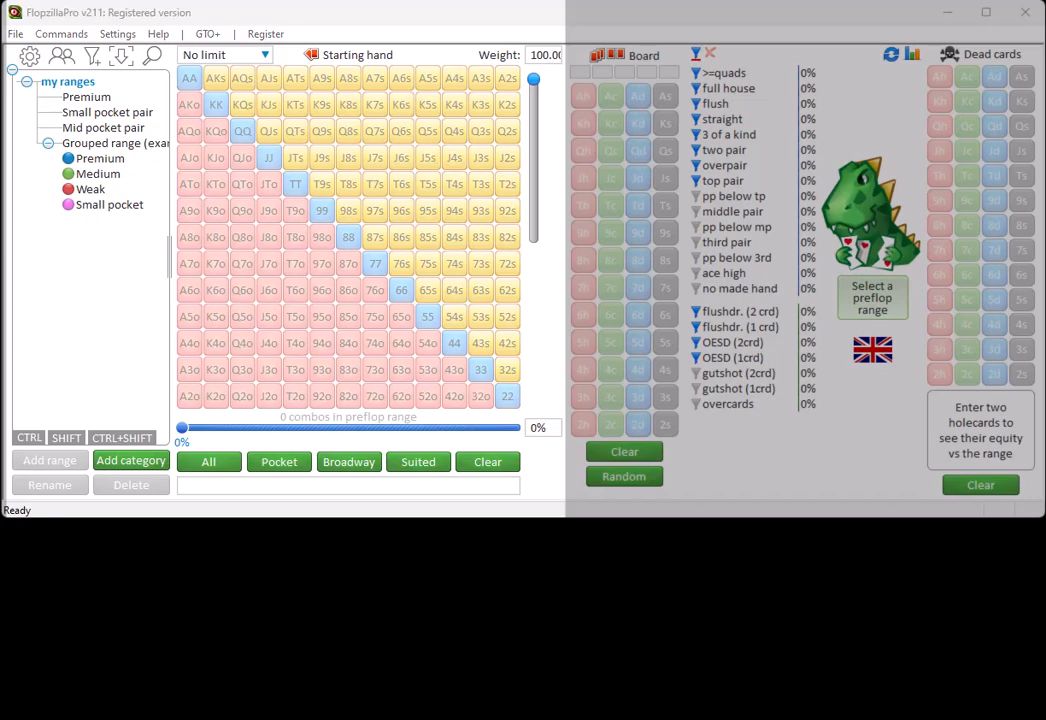
pyautogui.moveTo(204, 490)
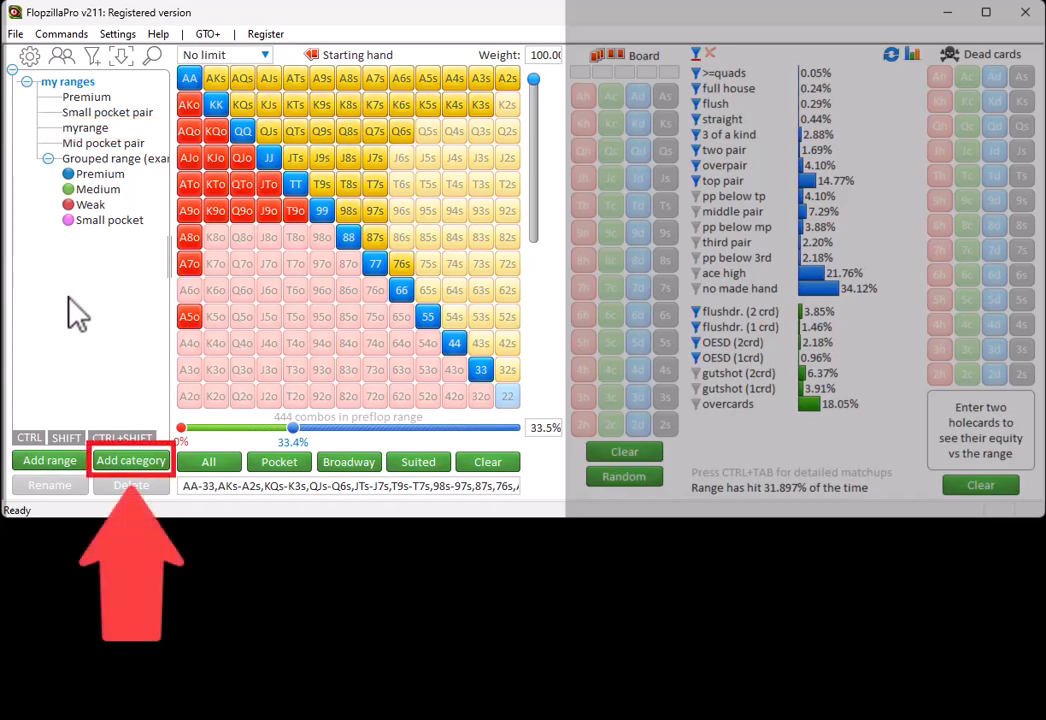
# Add a category named mycategory and move myrange into it
pyautogui.click(132, 460)
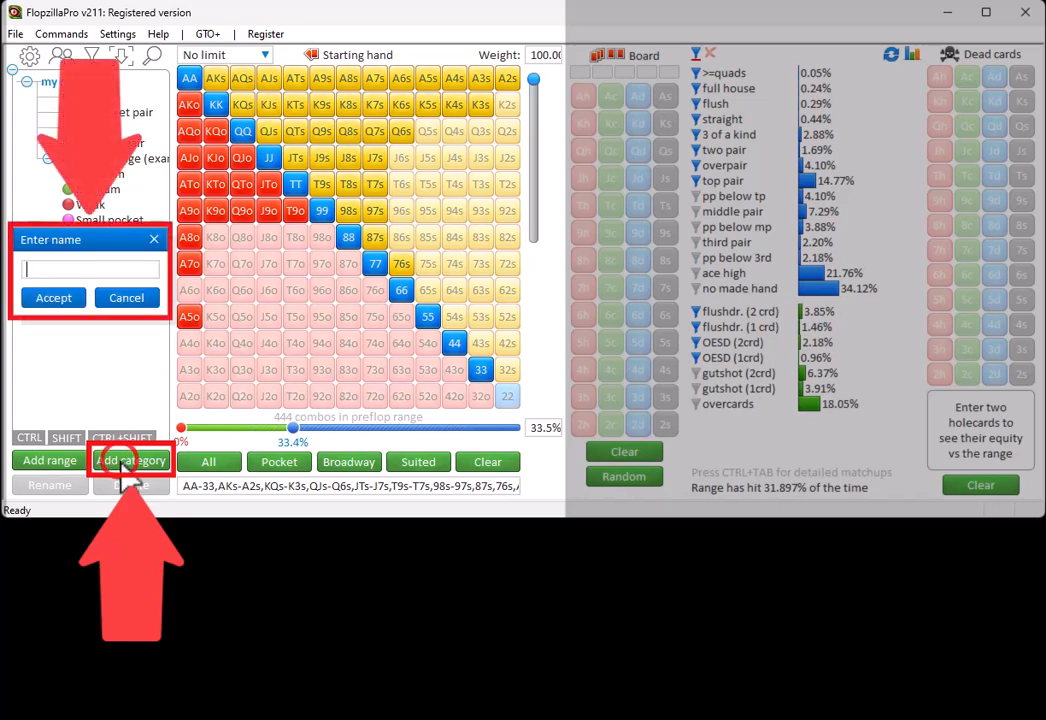
pyautogui.write('mycatego')
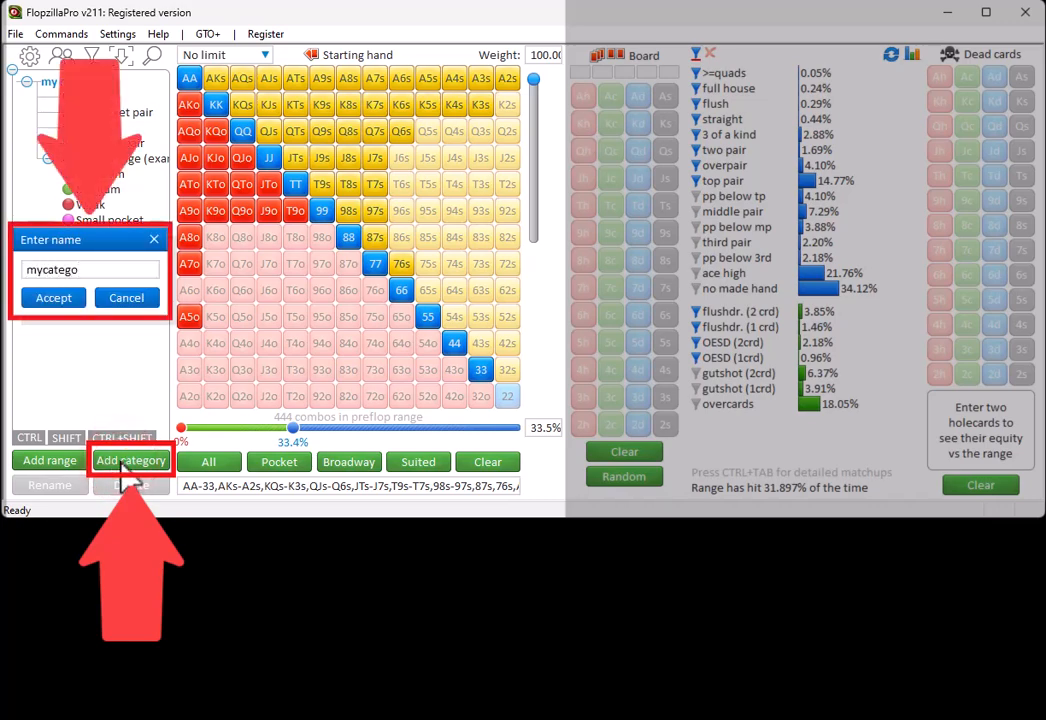
pyautogui.click(52, 296)
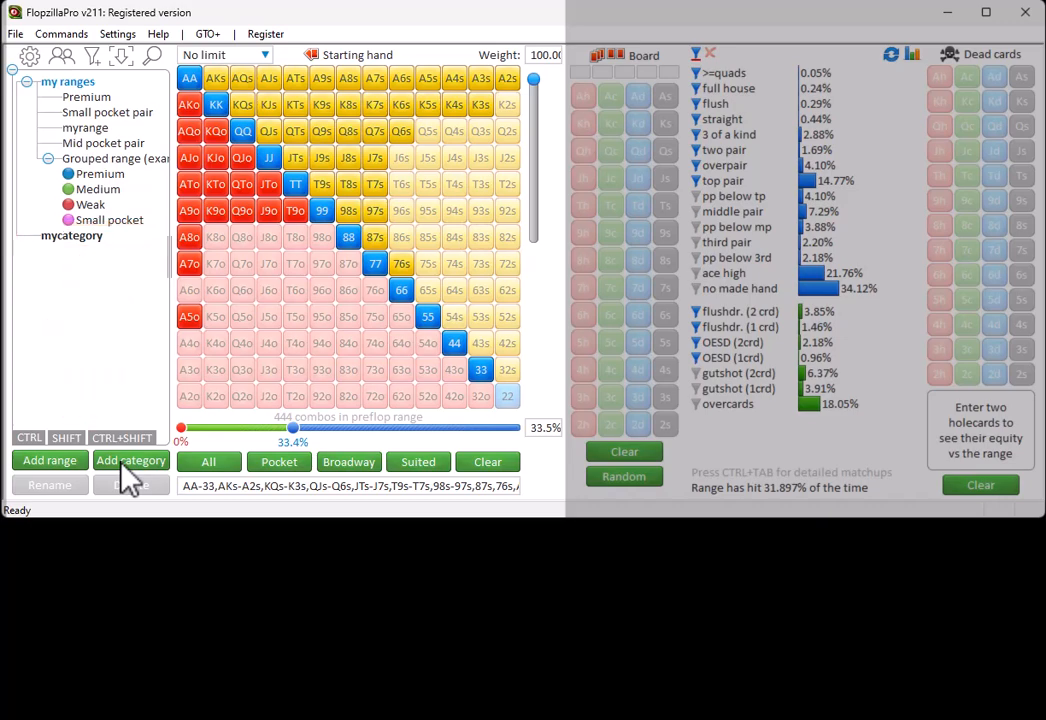
pyautogui.click(88, 128)
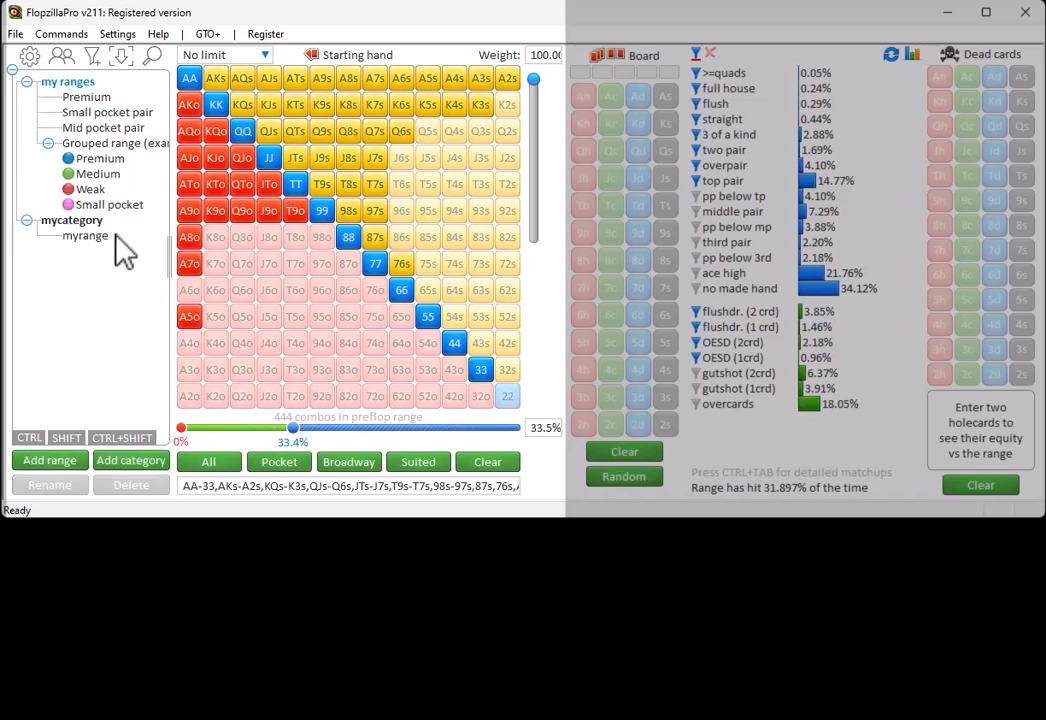
pyautogui.moveTo(310, 460)
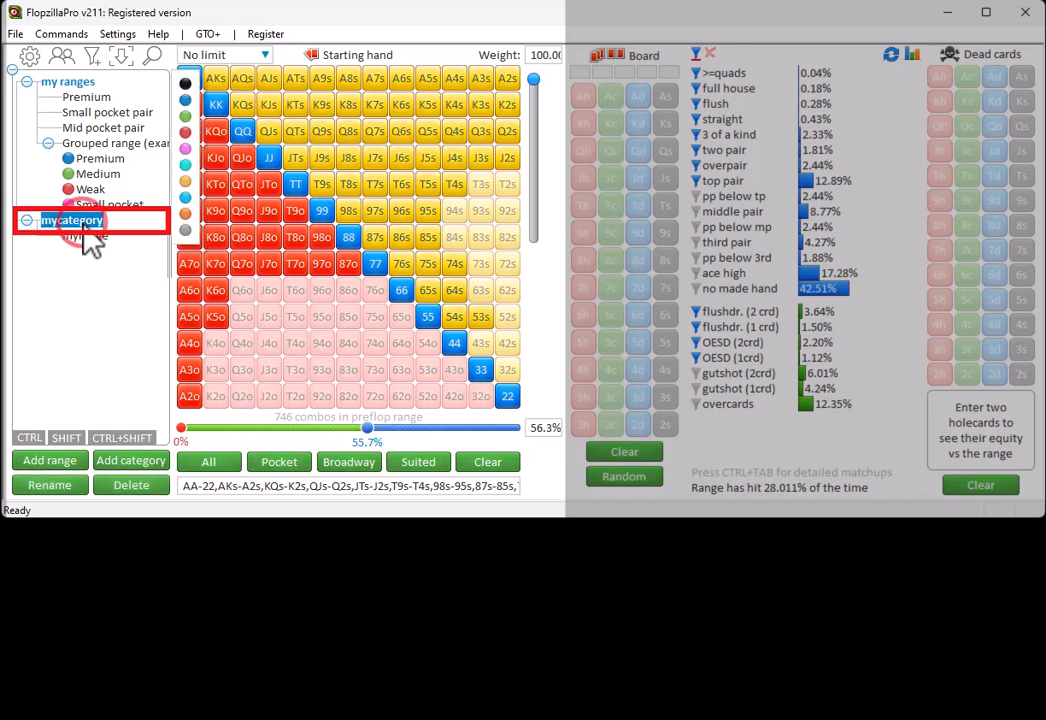
# Store the 56.3% range as directly_stored inside mycategory
pyautogui.click(48, 460)
pyautogui.write('directly')
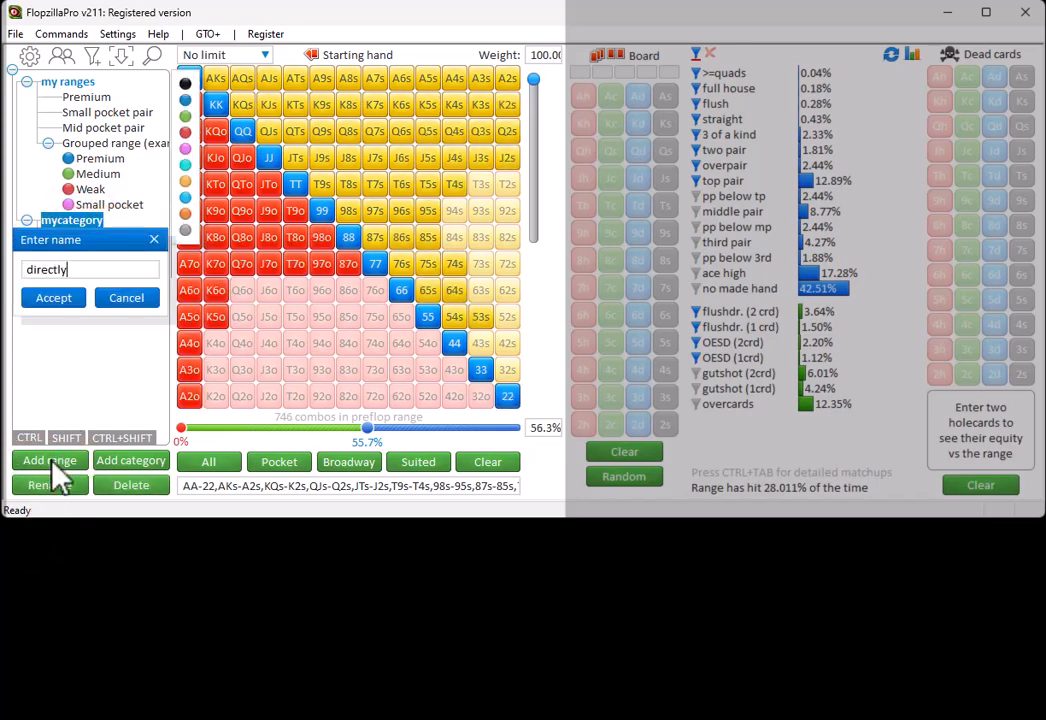
pyautogui.click(52, 296)
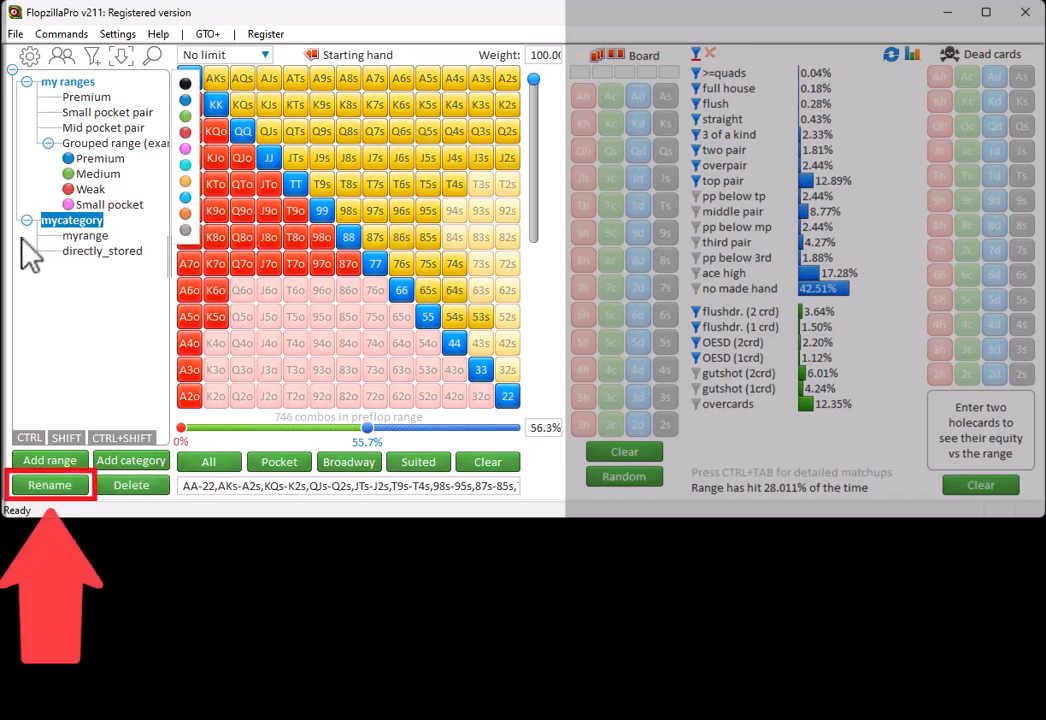
# Rename mycategory to a_new_name, then delete that category from the saved ranges
pyautogui.click(48, 484)
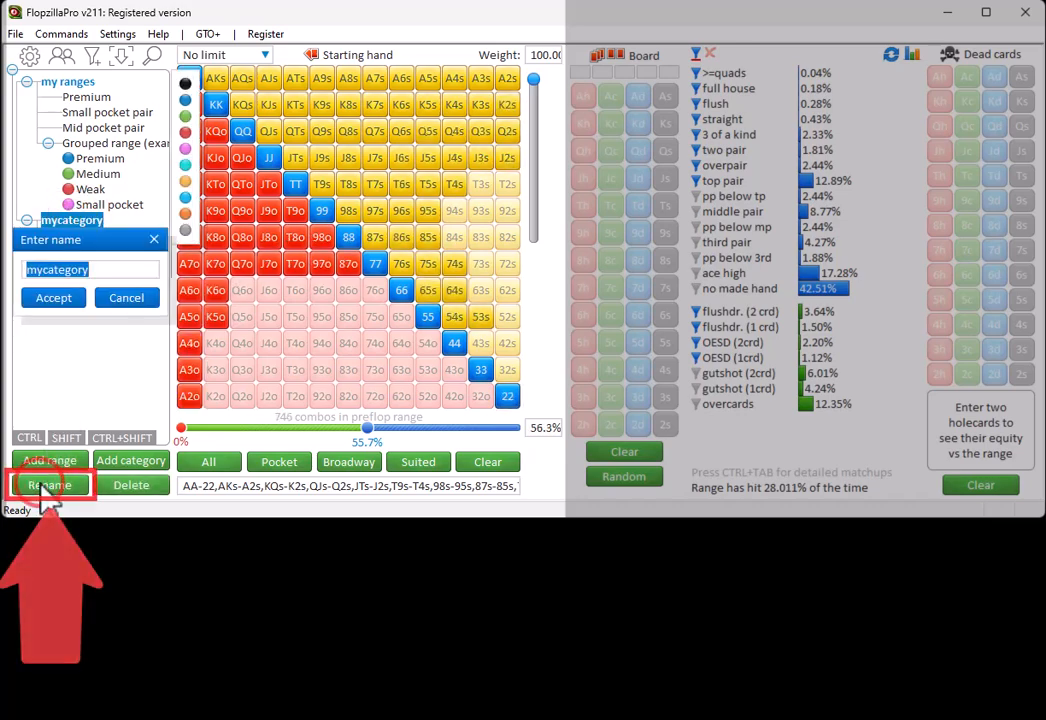
pyautogui.write('a_new_')
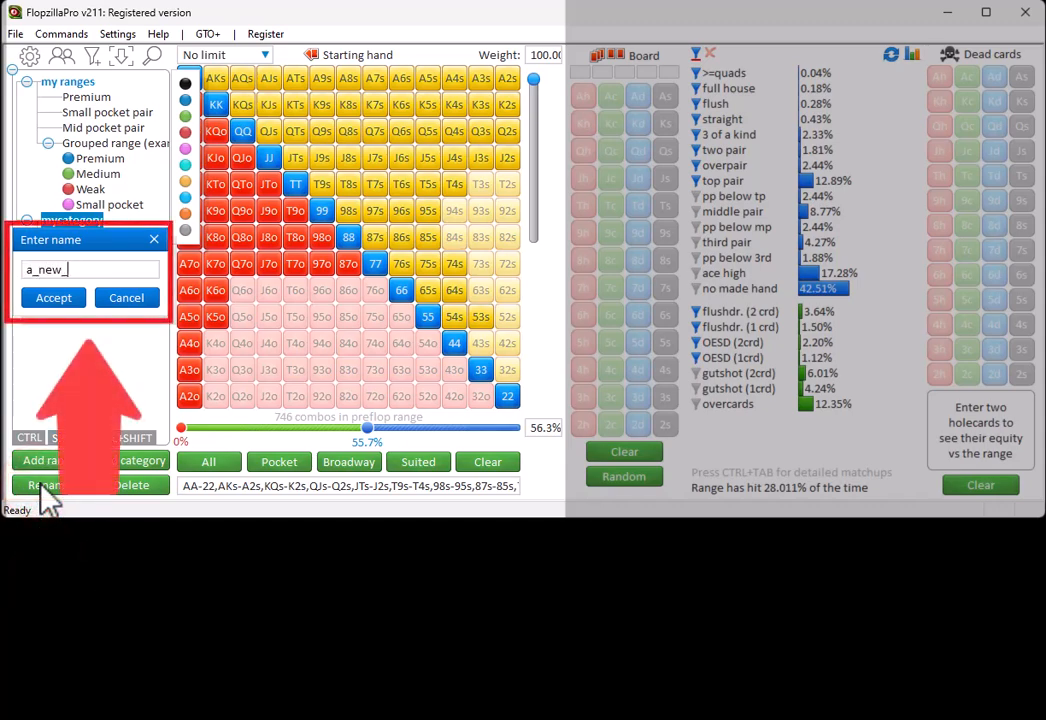
pyautogui.click(52, 296)
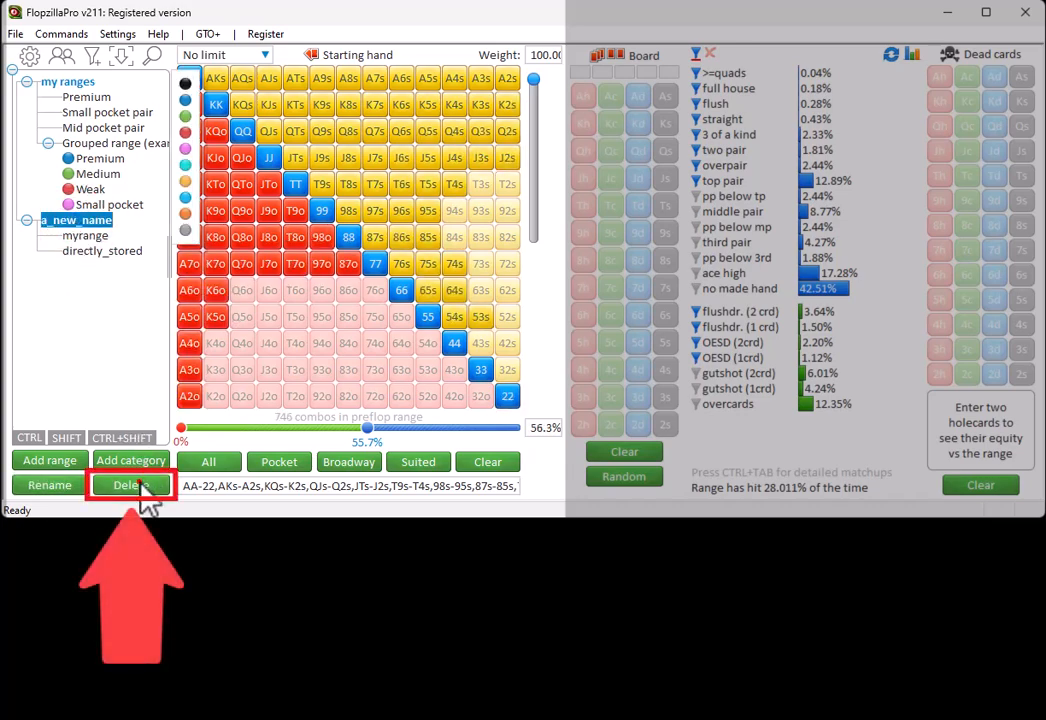
pyautogui.click(130, 486)
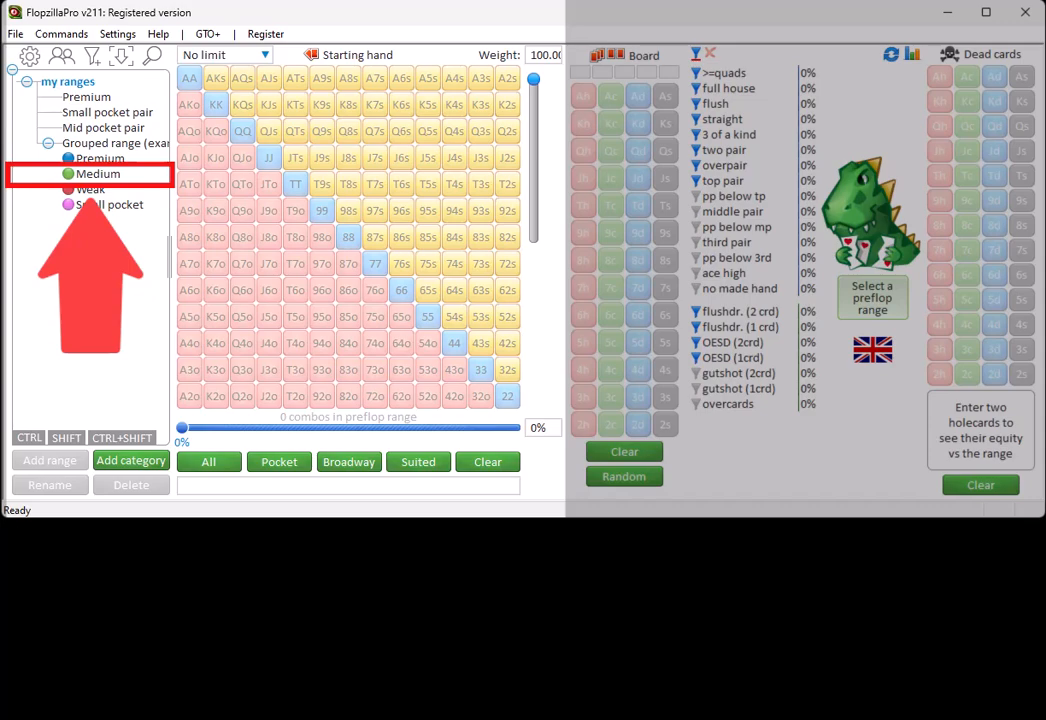
# Load the Medium group of the example range and add the Small pocket group to it
pyautogui.click(96, 172)
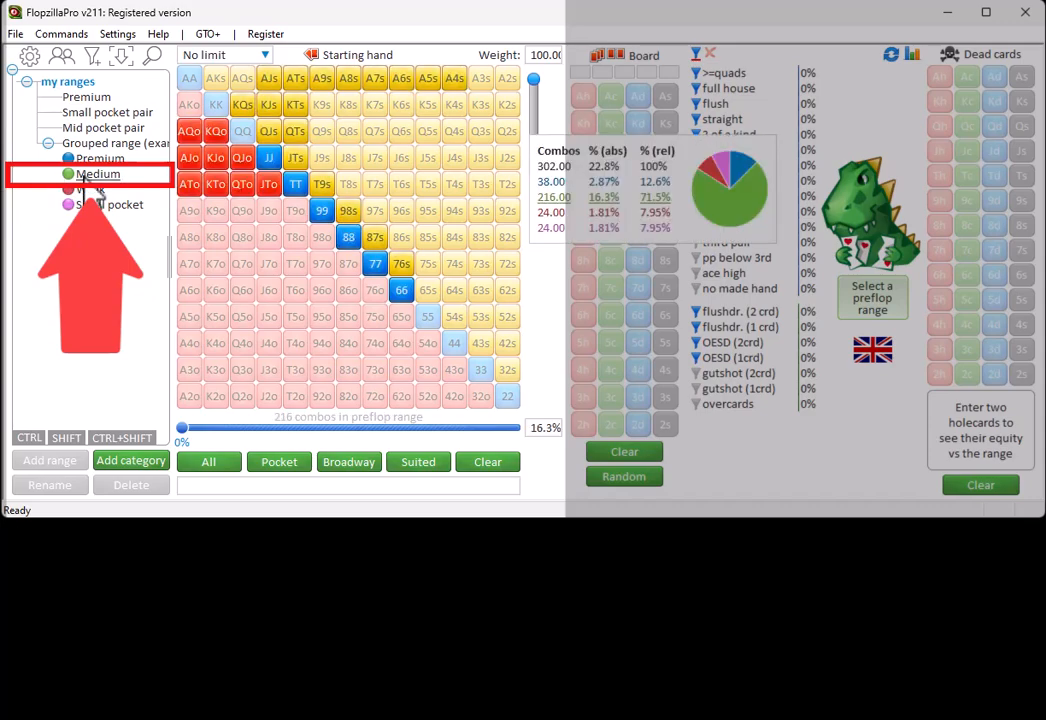
pyautogui.click(98, 172)
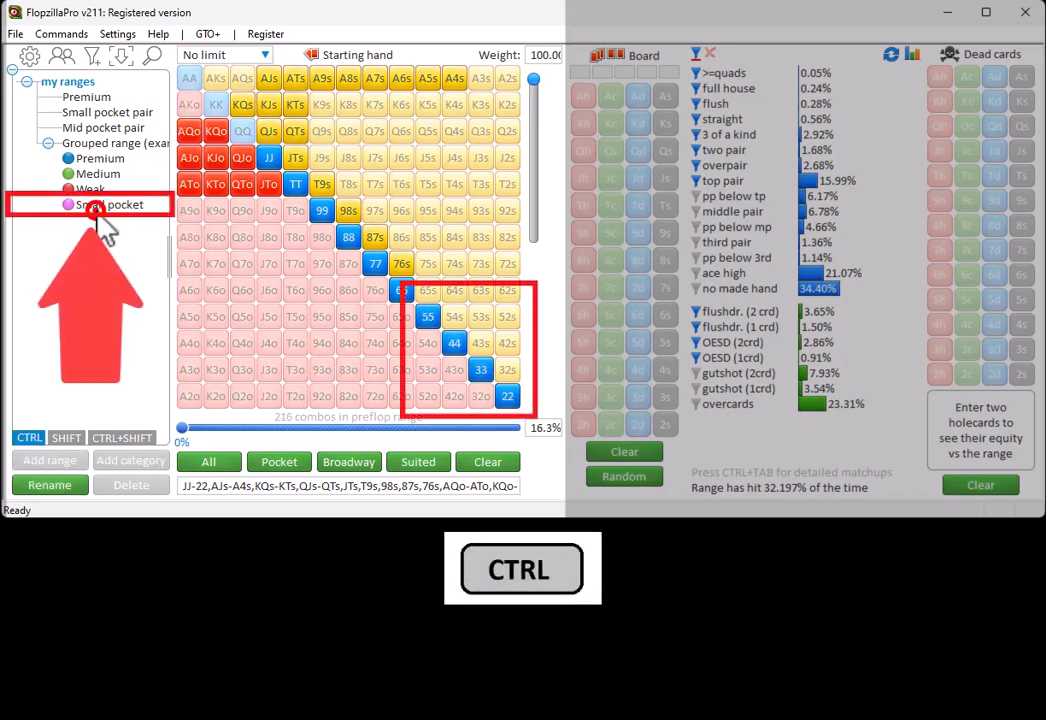
pyautogui.click(96, 204)
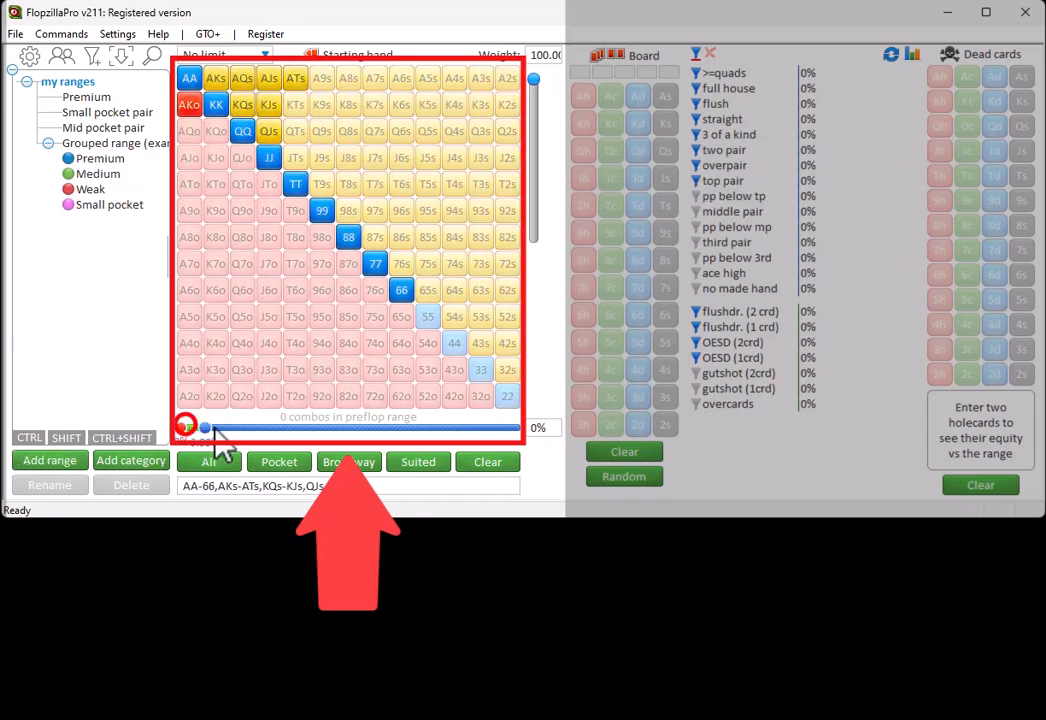
# Expand the range to the top 38.5% of hands, enable Apply groups and pick a group to paint
pyautogui.moveTo(204, 428); pyautogui.dragTo(308, 428)
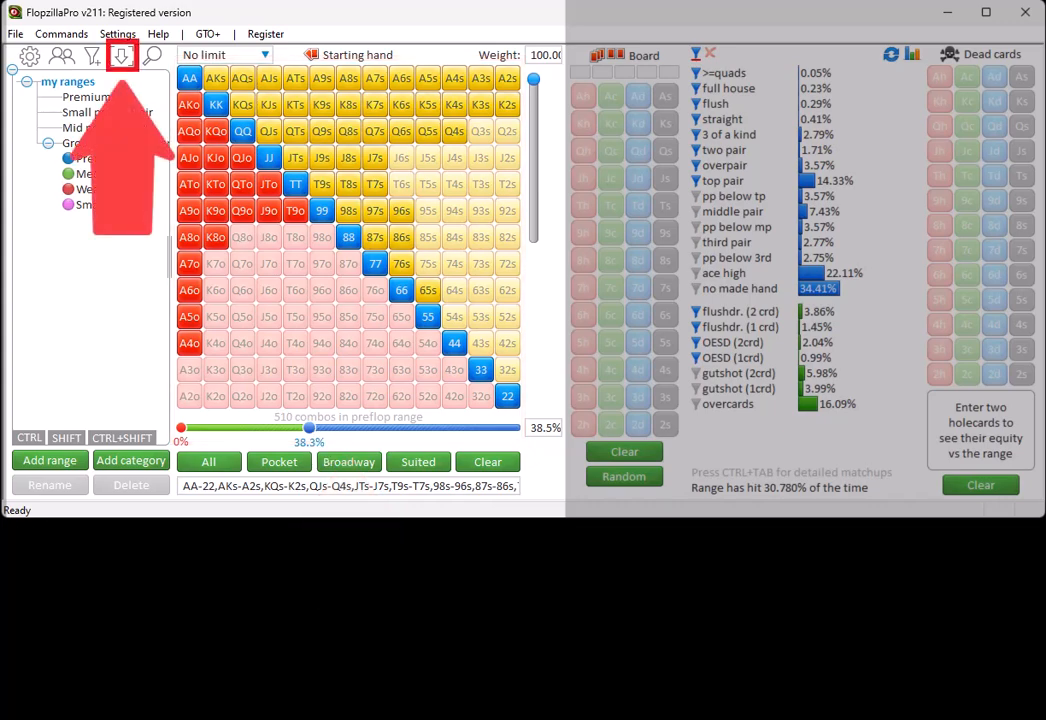
pyautogui.click(120, 56)
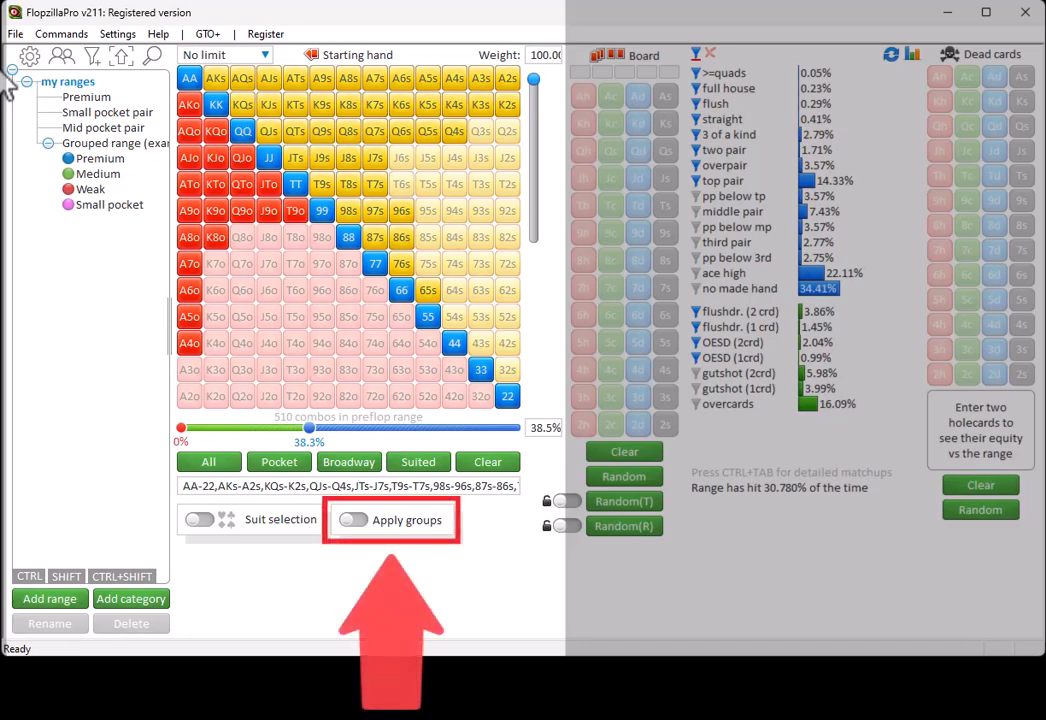
pyautogui.click(352, 520)
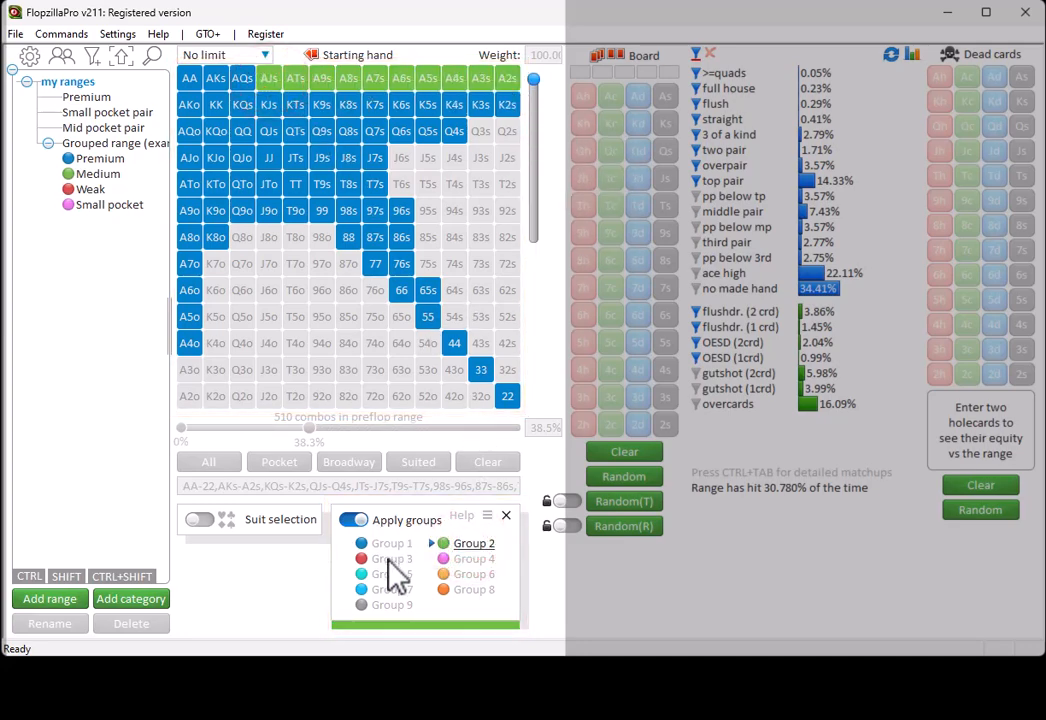
pyautogui.click(392, 558)
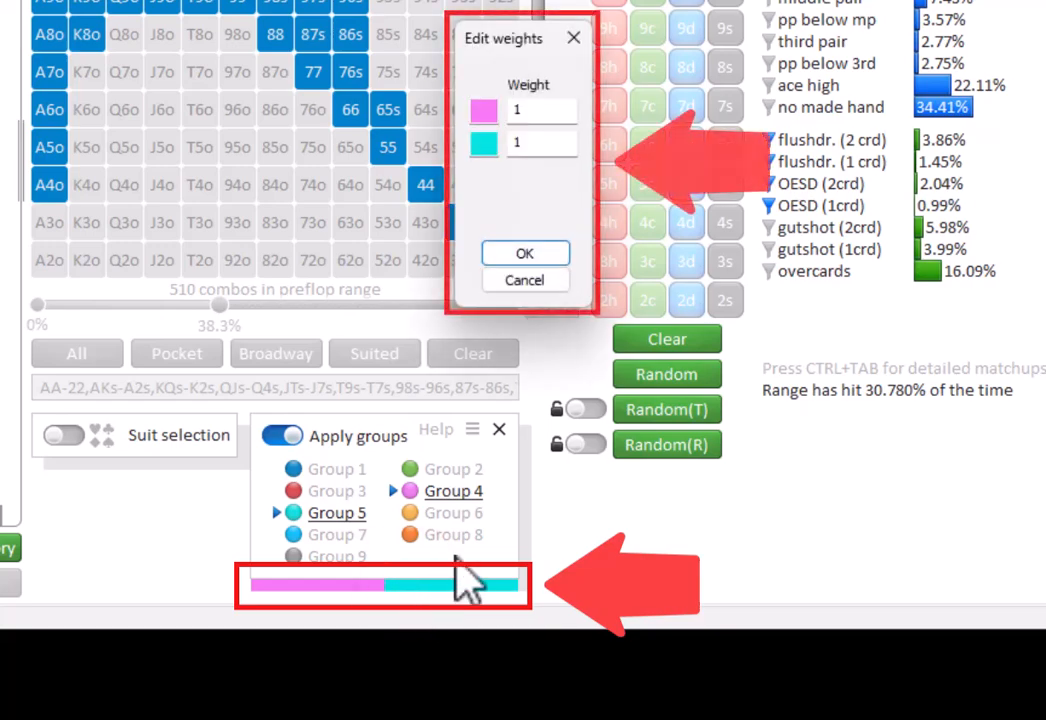
# Enter a group weight of 6 and add the grouped range as a new saved range
pyautogui.write('6')
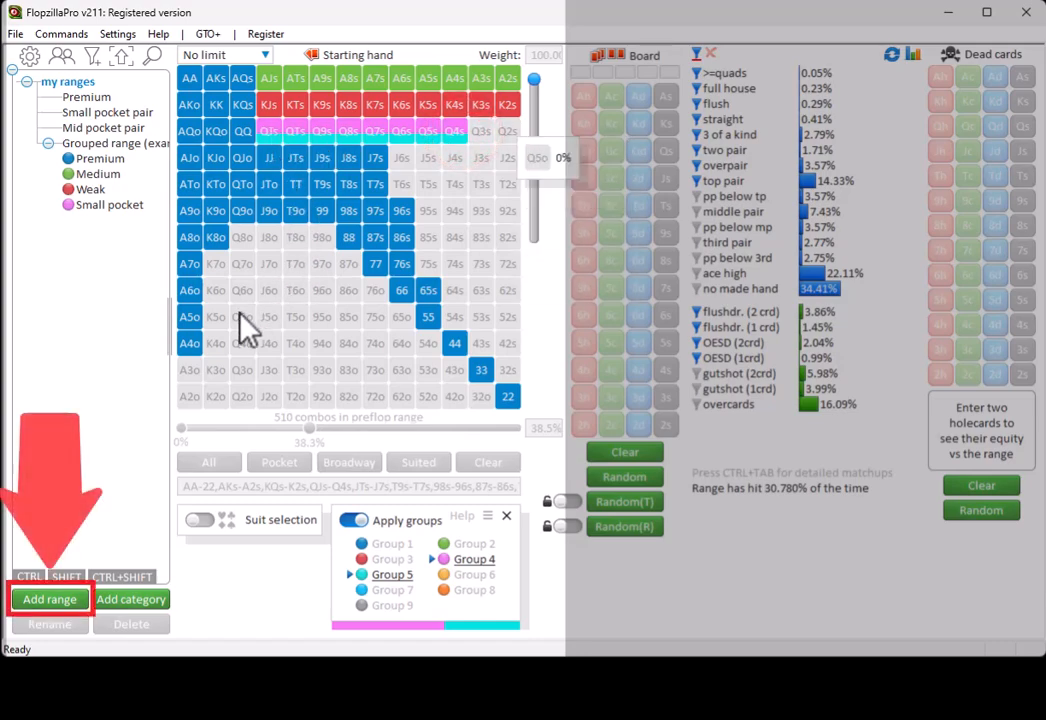
pyautogui.click(48, 600)
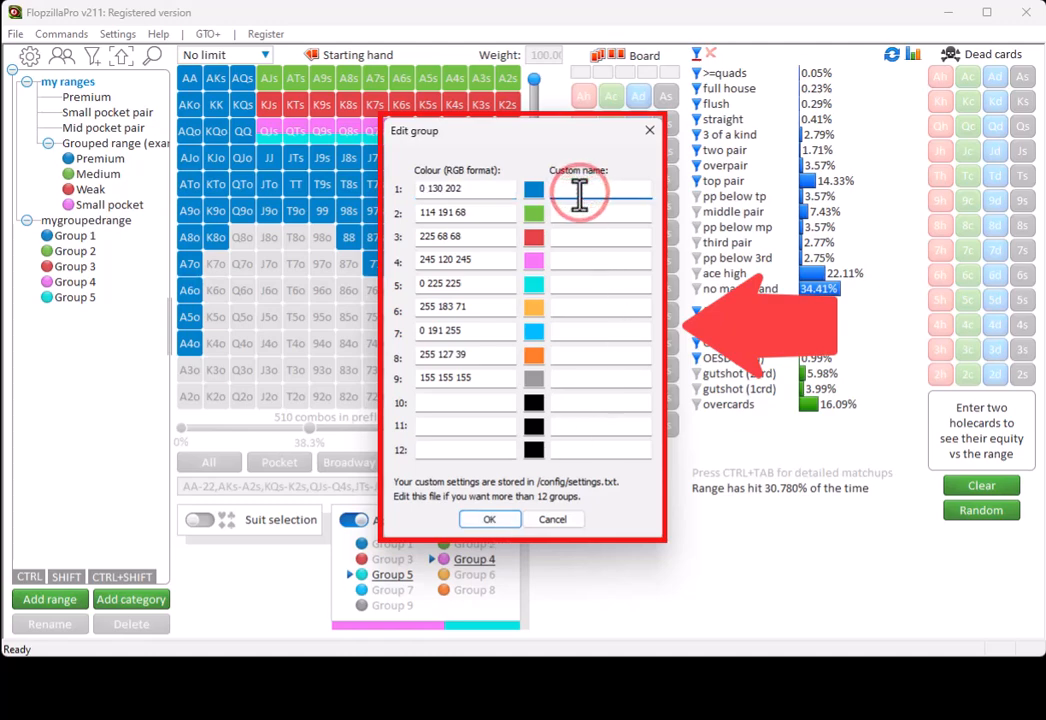
# Name the first group 'mycustomname' in the Edit group dialog
pyautogui.write('mycustomname')
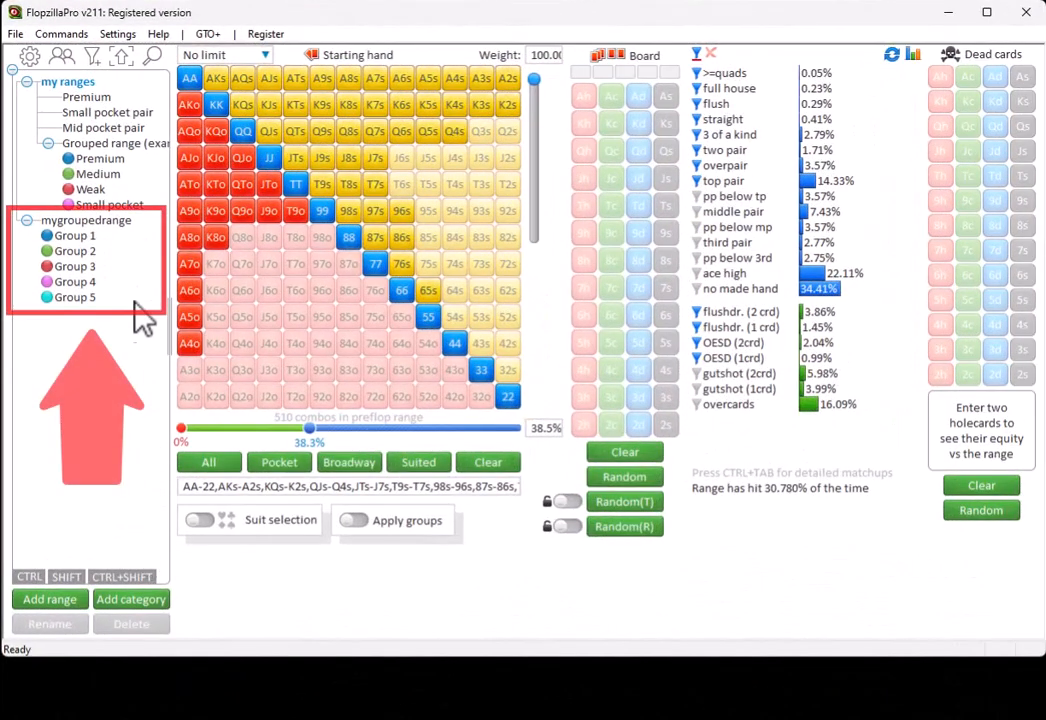
# Load the saved mygroupedrange, then load only its Group 2 hands
pyautogui.click(86, 220)
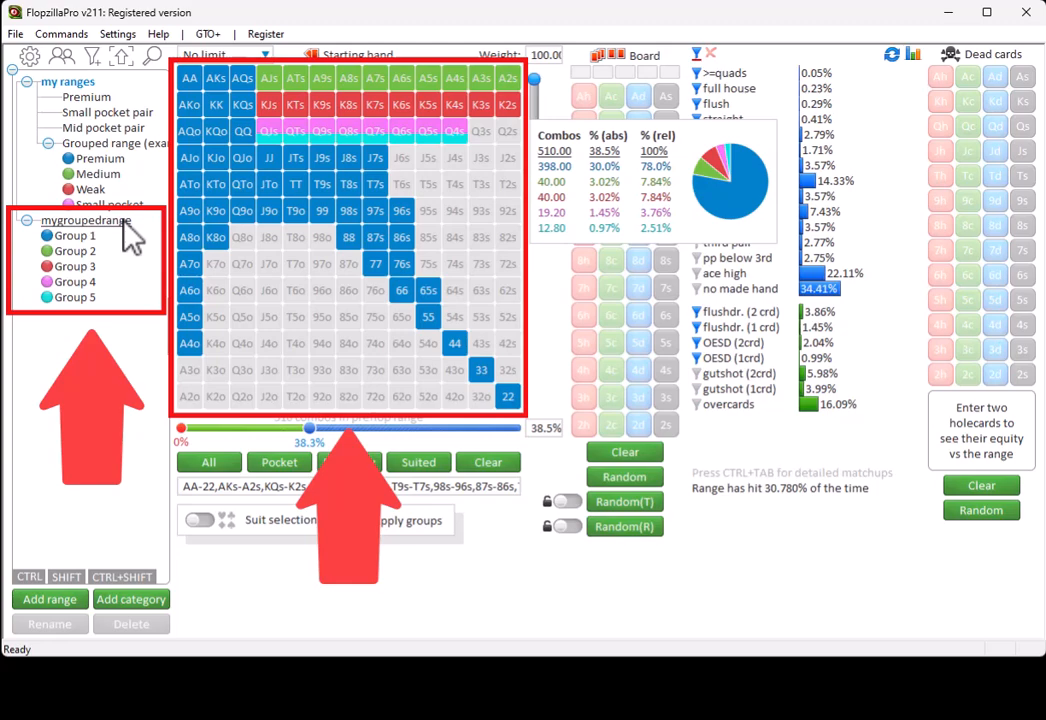
pyautogui.moveTo(128, 238)
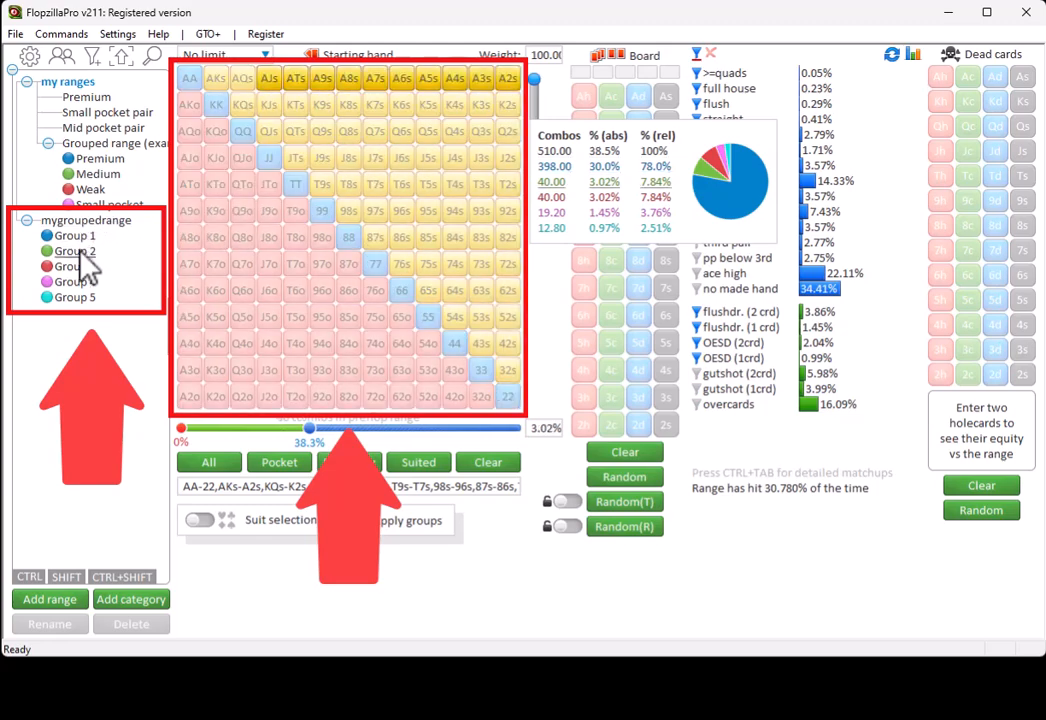
pyautogui.click(76, 280)
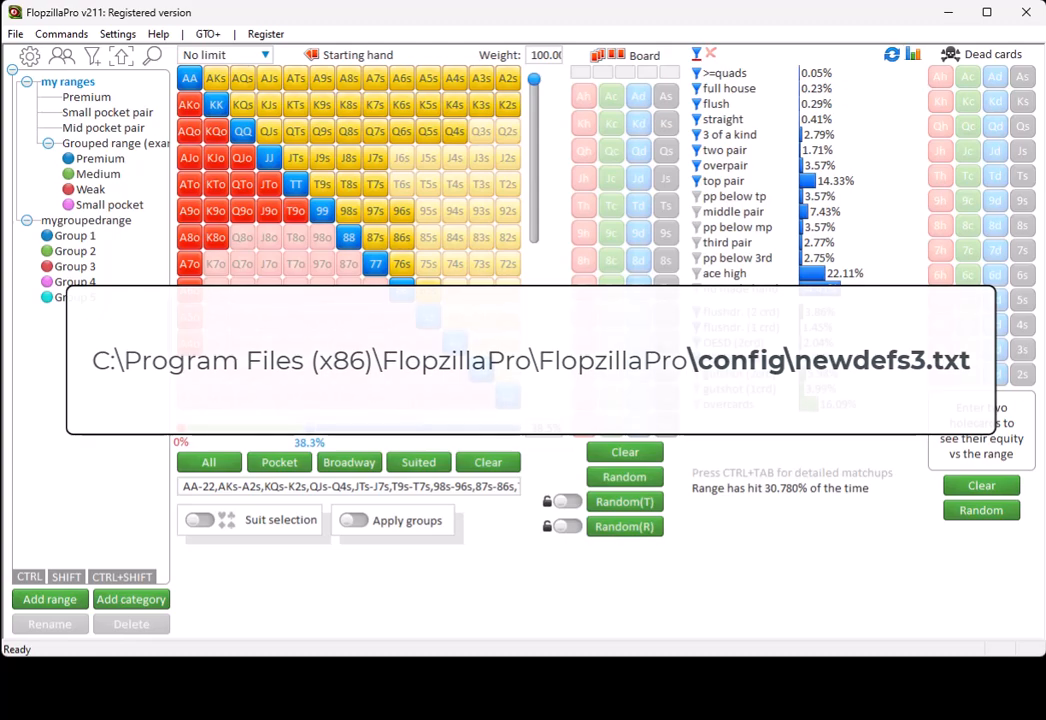
# From Settings, start importing predef ranges in newdefs3.txt format and bring up the file picker
pyautogui.click(118, 32)
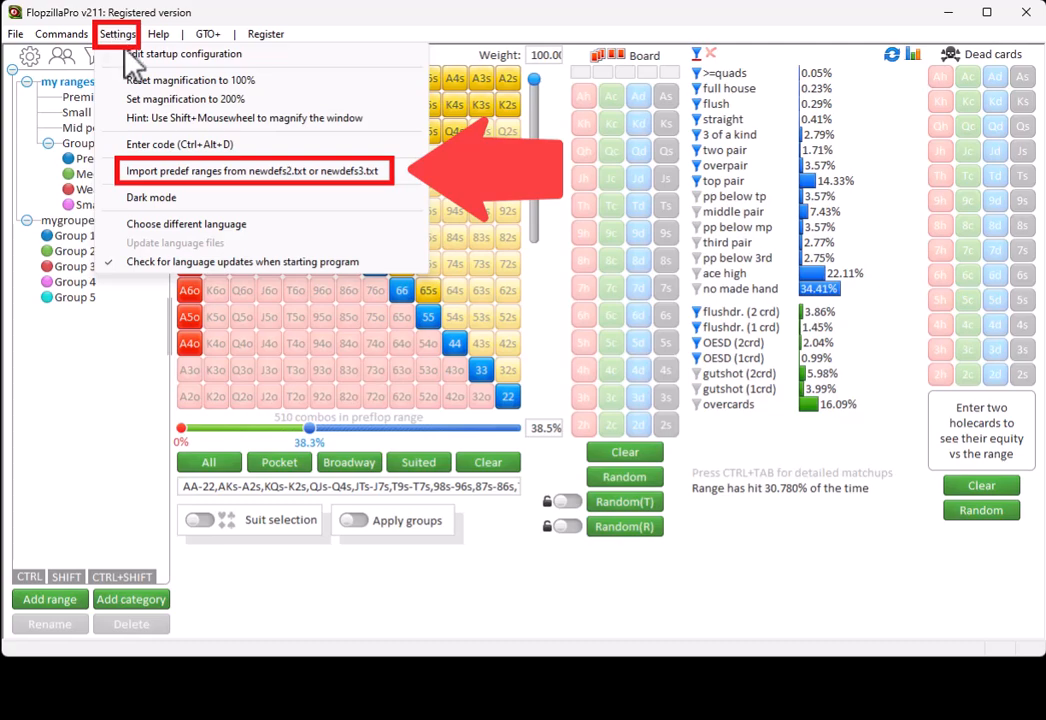
pyautogui.click(254, 170)
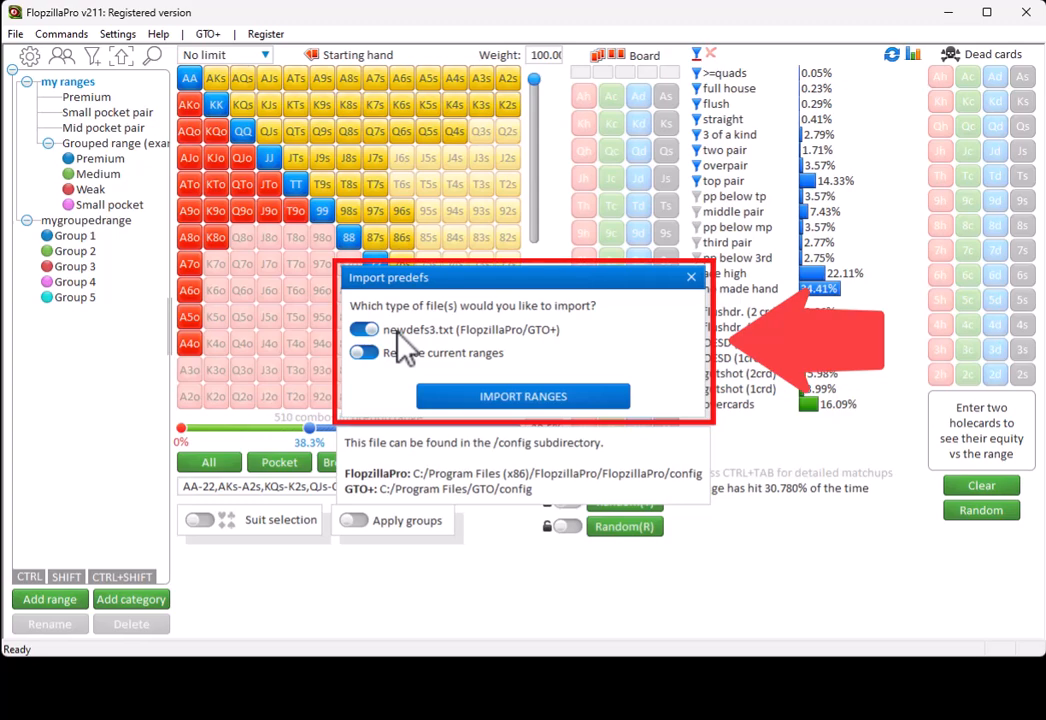
pyautogui.click(522, 396)
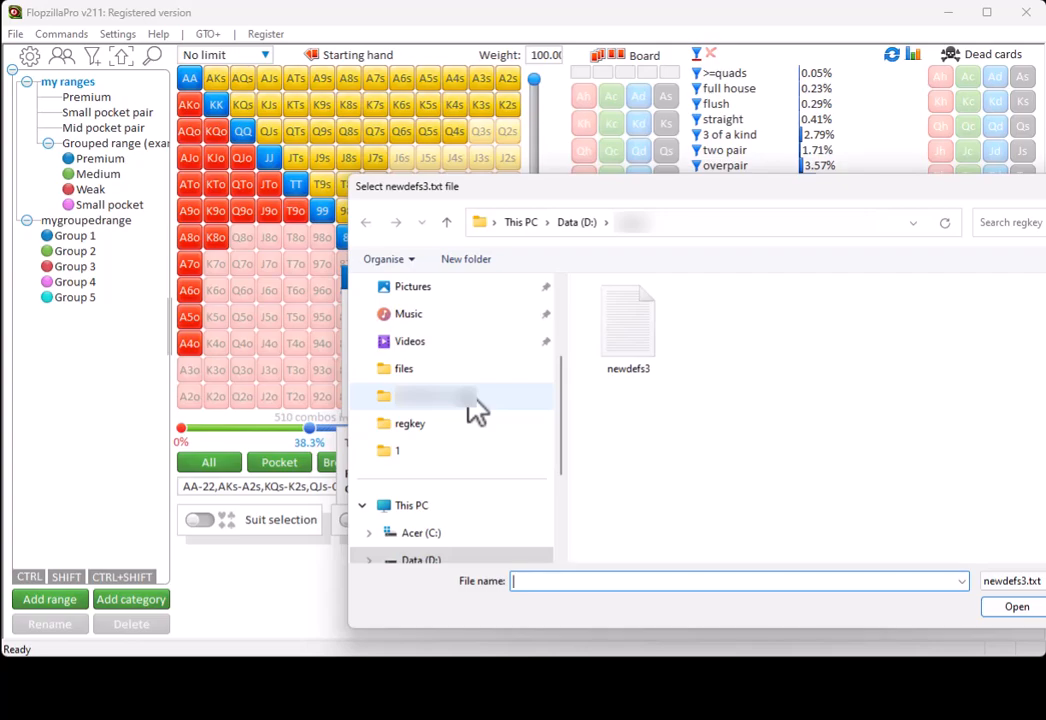
pyautogui.click(740, 580)
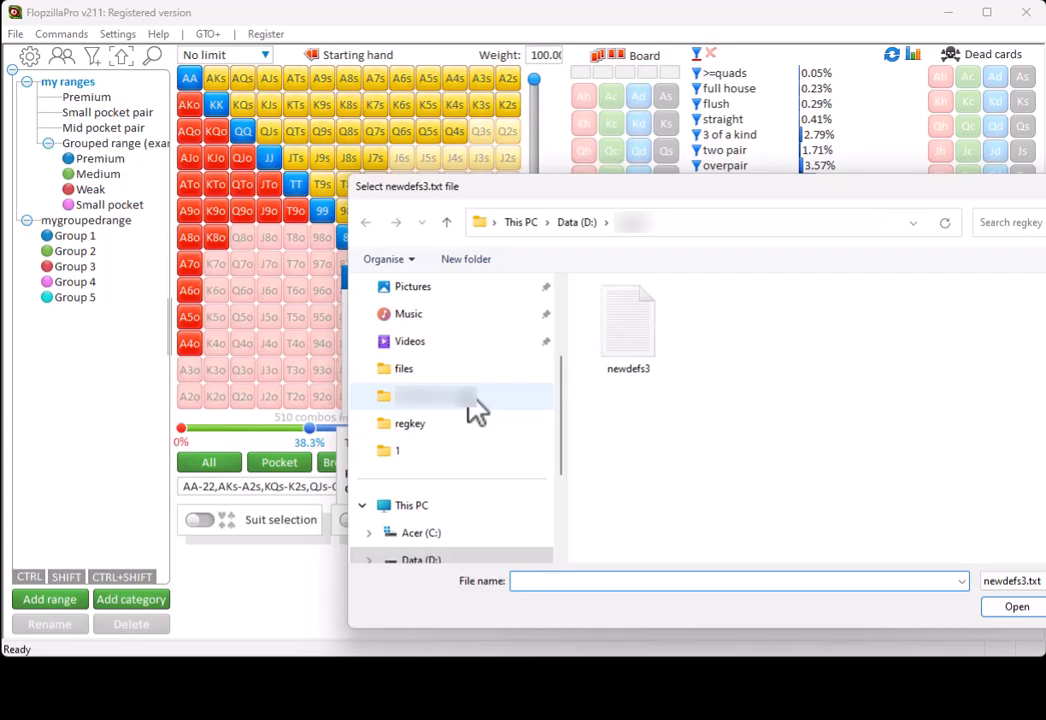
pyautogui.click(1016, 606)
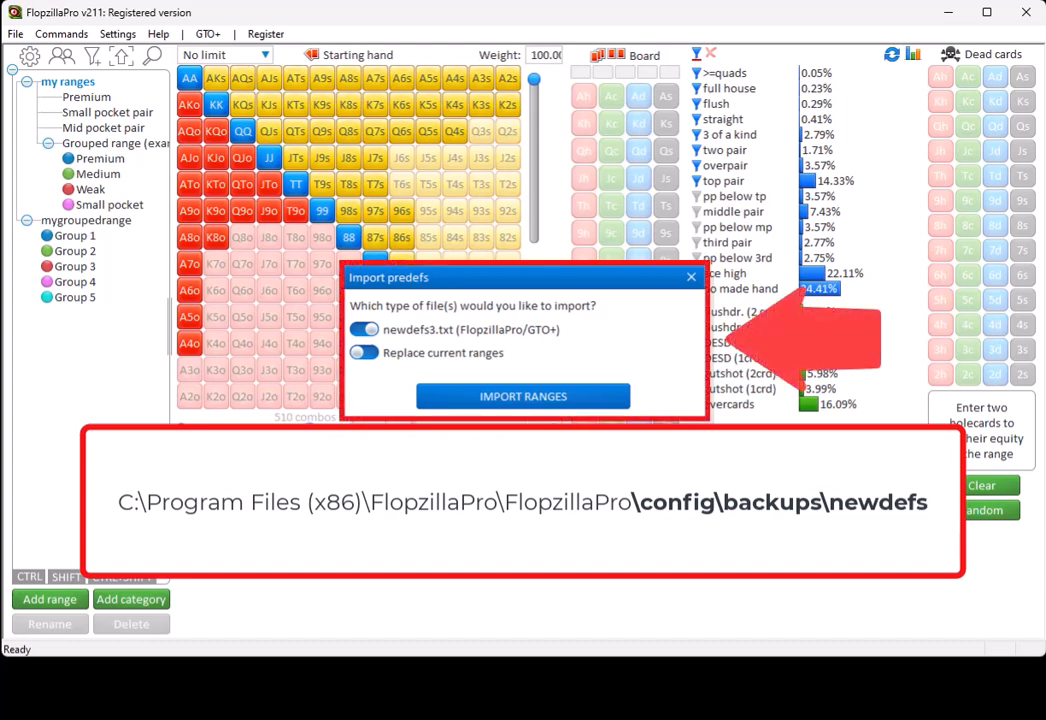
pyautogui.moveTo(604, 358)
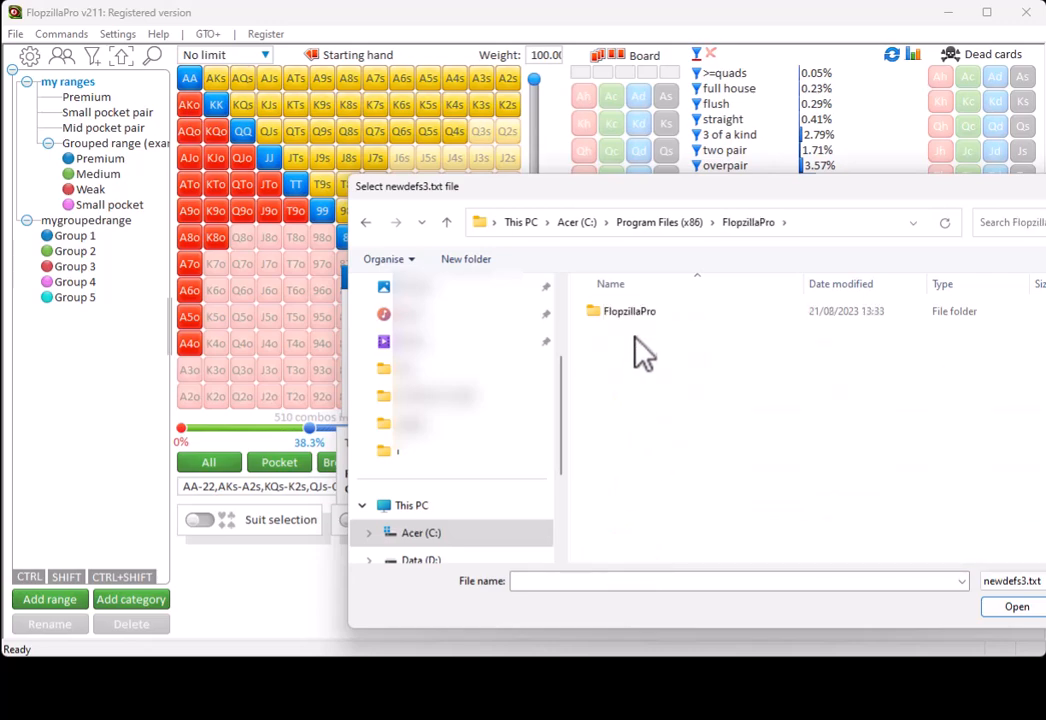
# Browse into FlopzillaPro\config\backups\newdefs to the dated newdefs3 backup files
pyautogui.doubleClick(628, 312)
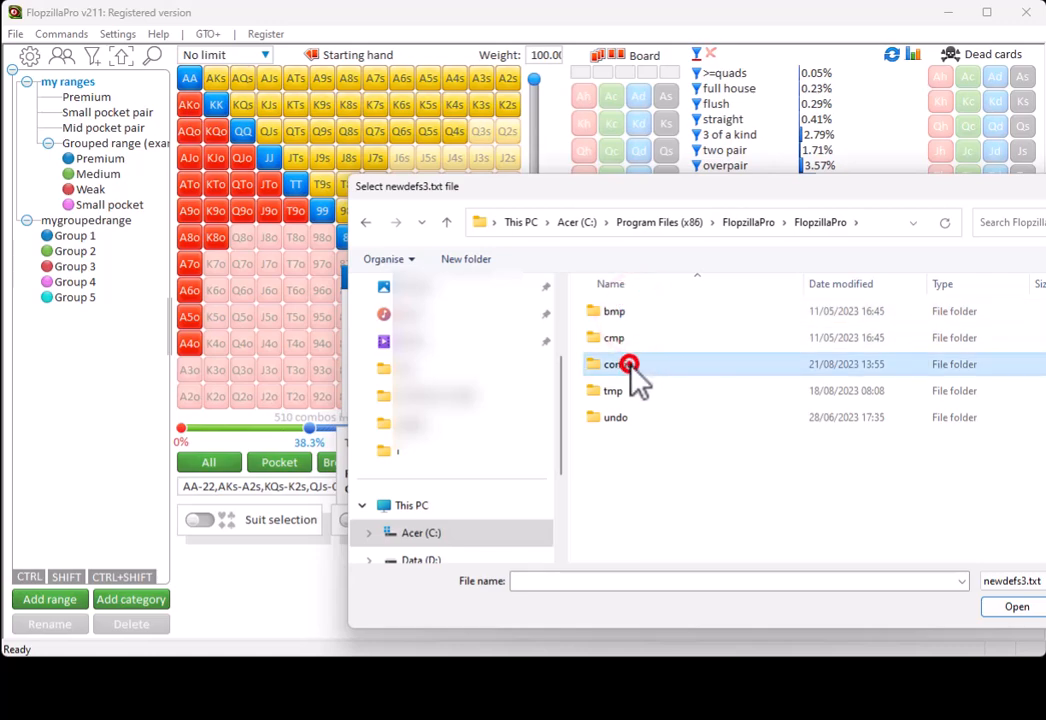
pyautogui.doubleClick(614, 364)
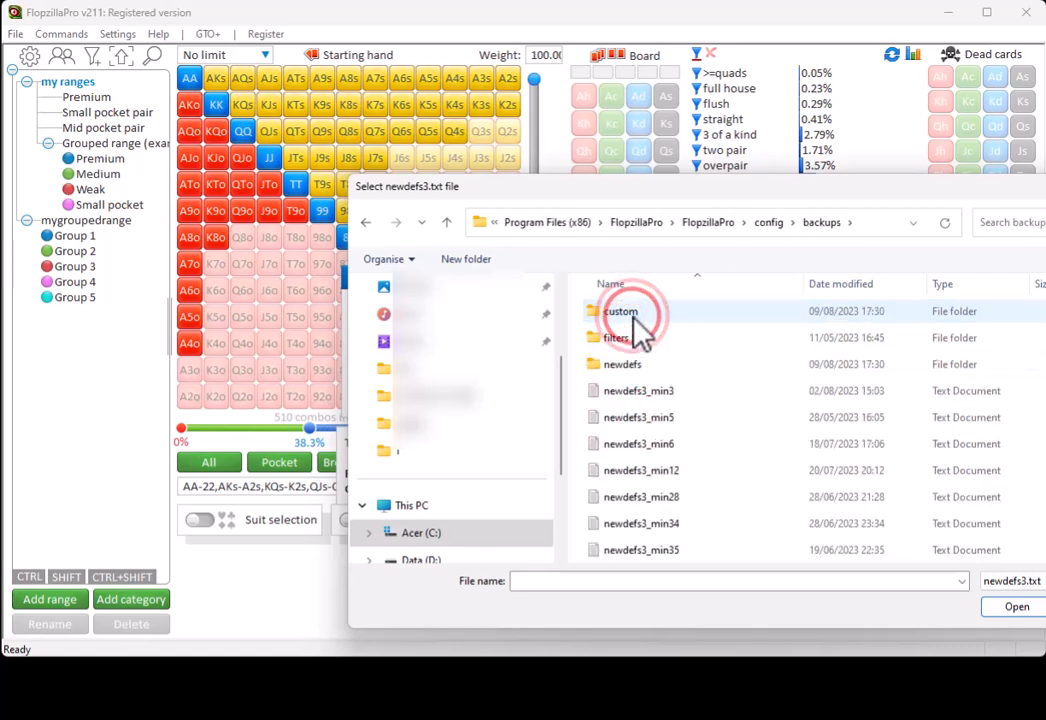
pyautogui.doubleClick(620, 364)
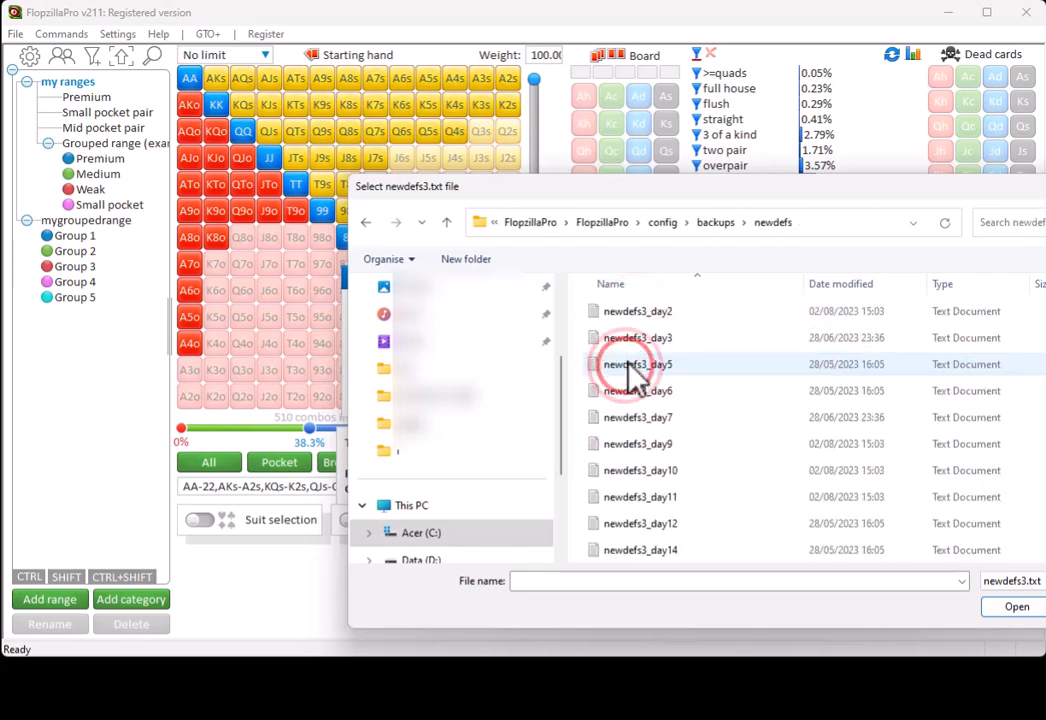